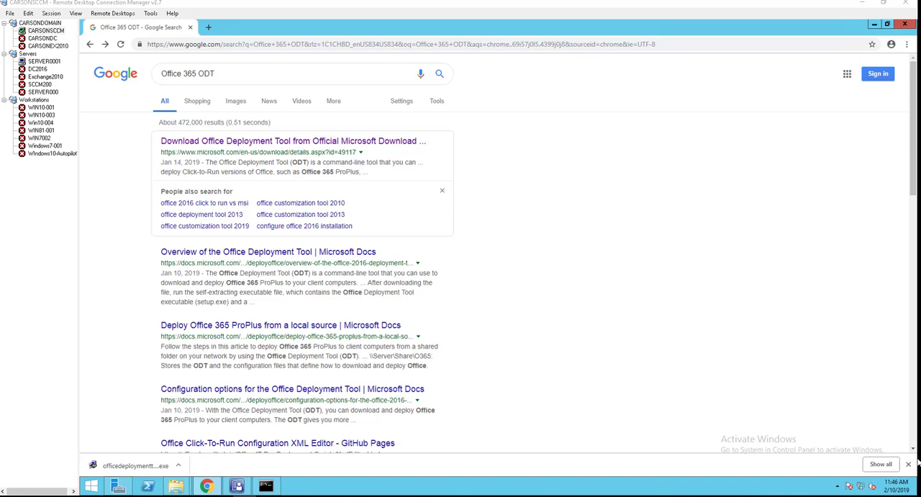
mouse_move(585, 255)
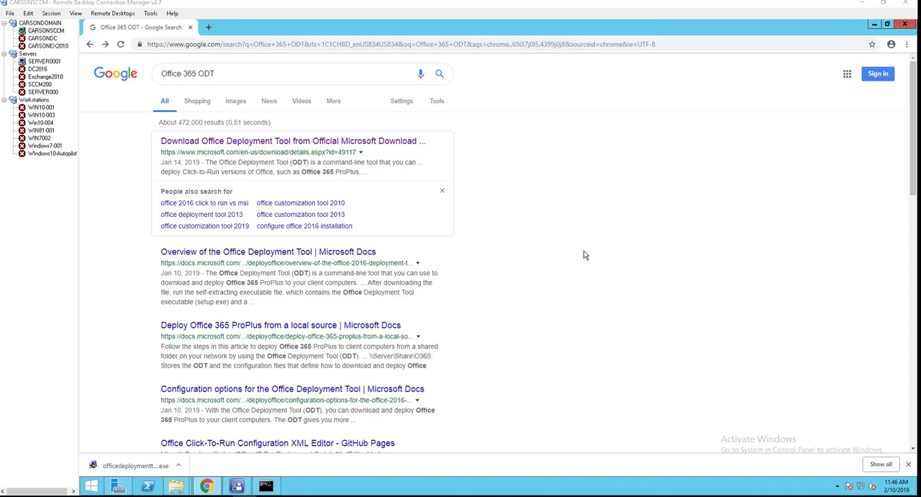
mouse_move(570, 265)
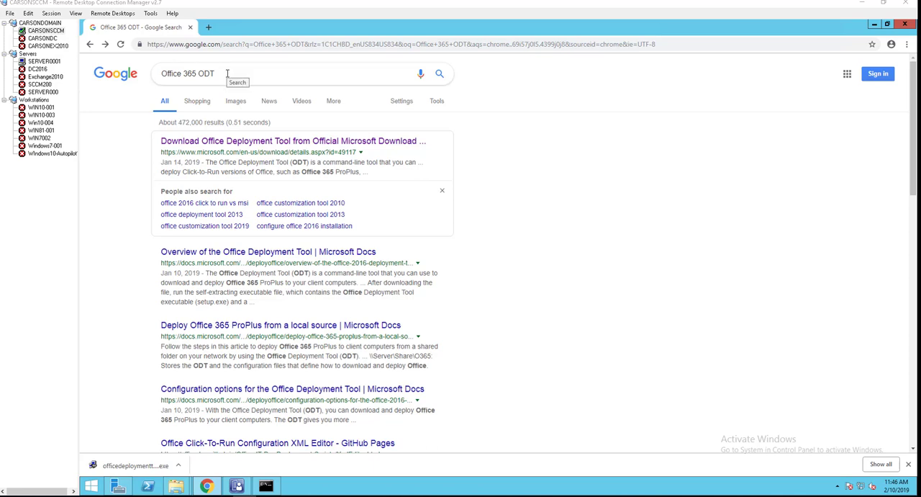
mouse_move(213, 74)
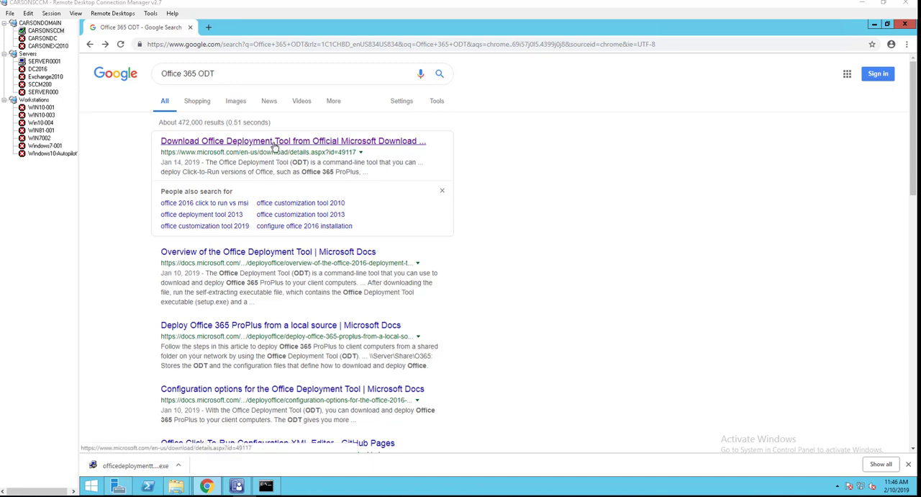
mouse_move(205, 147)
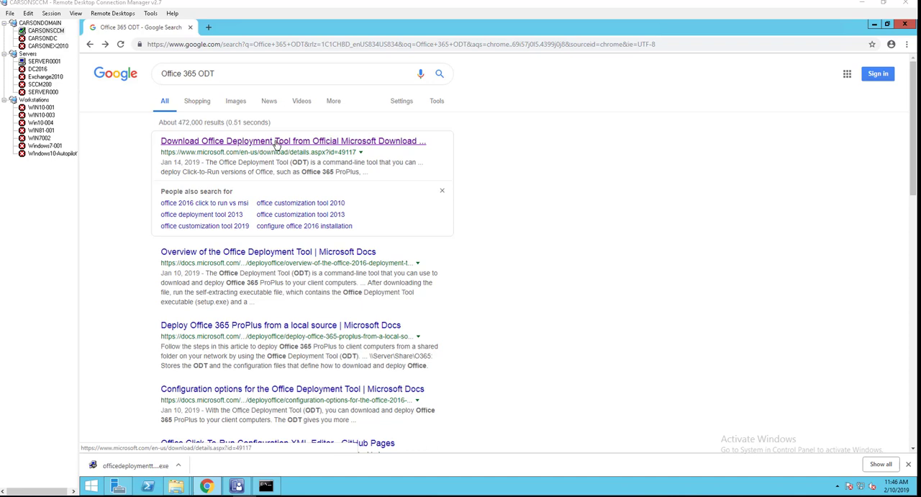
- Open the 'Download Office Deployment Tool' Microsoft Download Center result from the search page
left_click(292, 139)
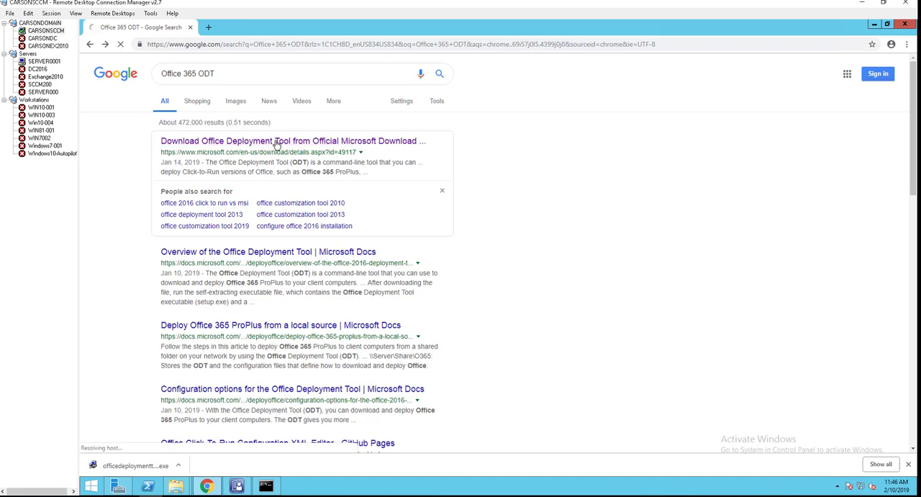
mouse_move(447, 222)
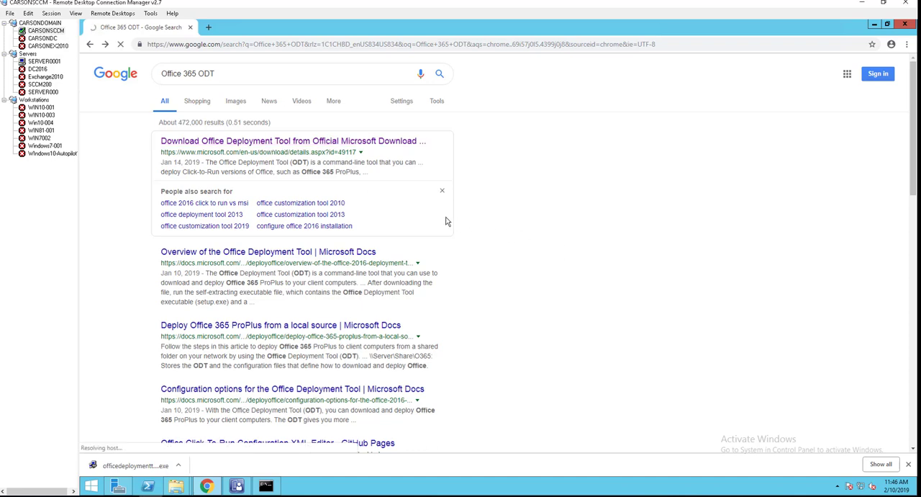
left_click(292, 139)
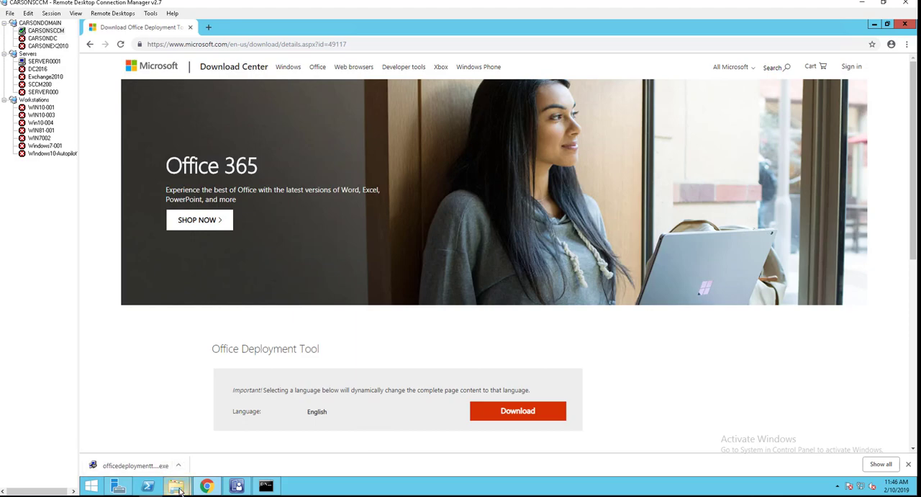
mouse_move(176, 486)
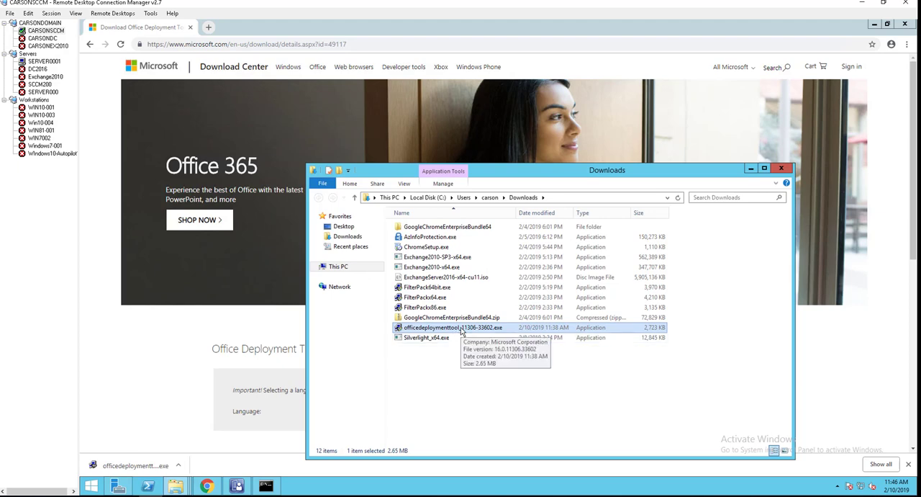
mouse_move(315, 426)
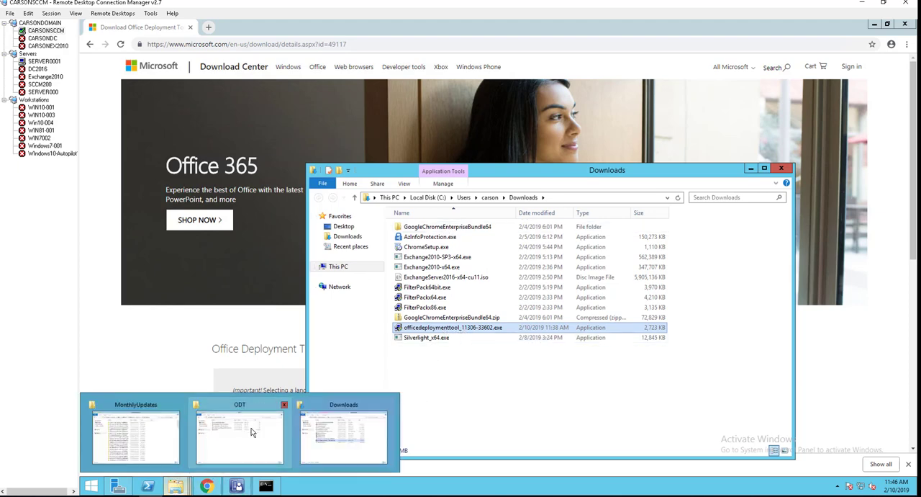
- Review configuration-Office2019Enterprise.xml from the ODT folder in Notepad via Edit, then close it
left_click(239, 432)
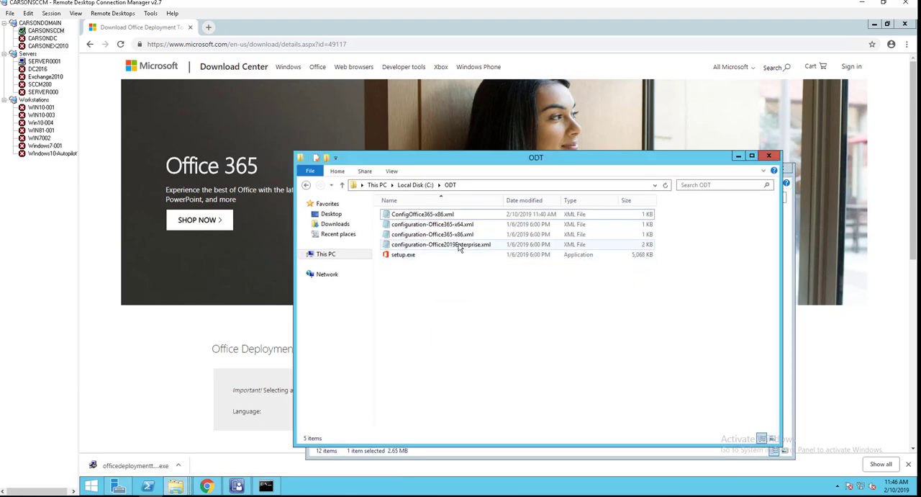
left_click(432, 225)
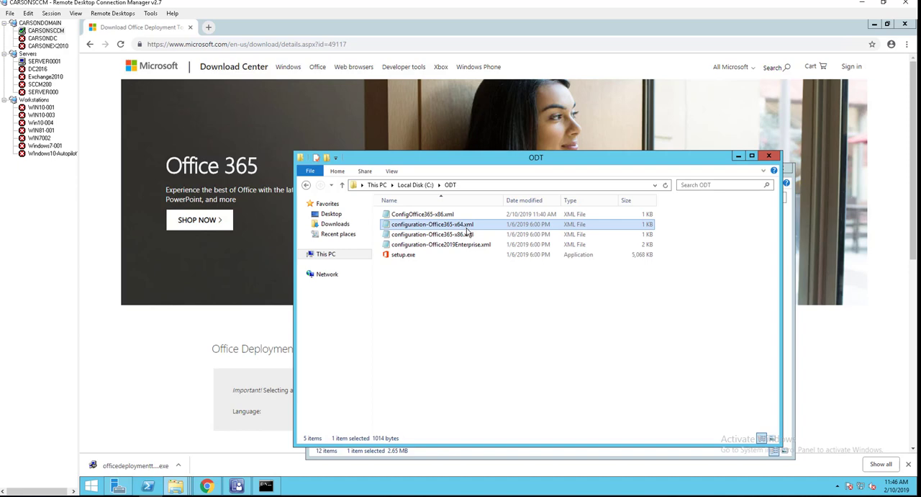
left_click(441, 245)
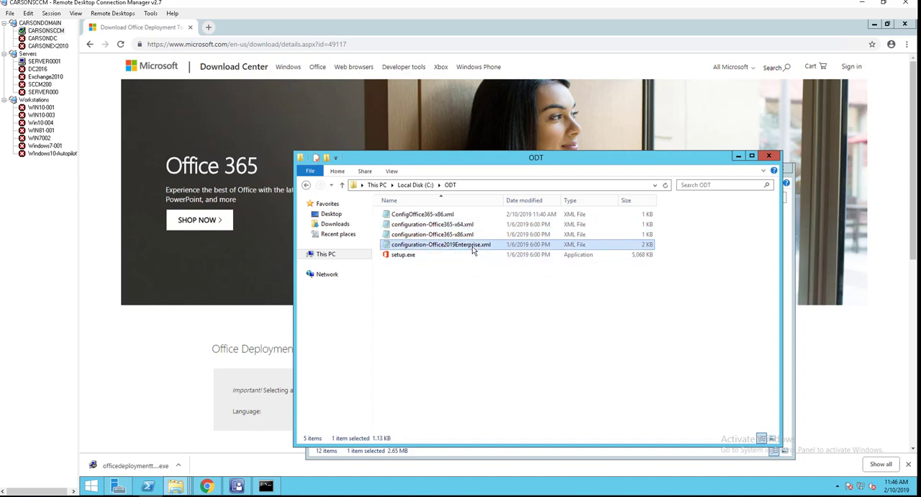
right_click(439, 244)
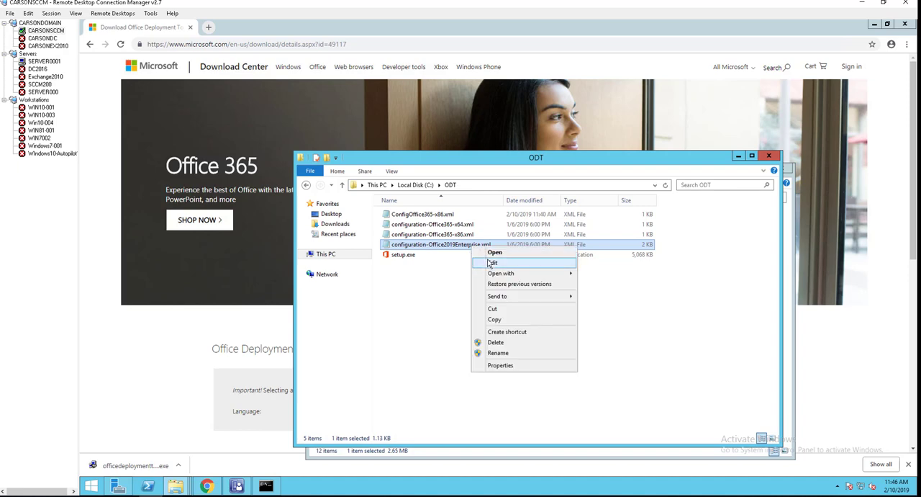
left_click(493, 262)
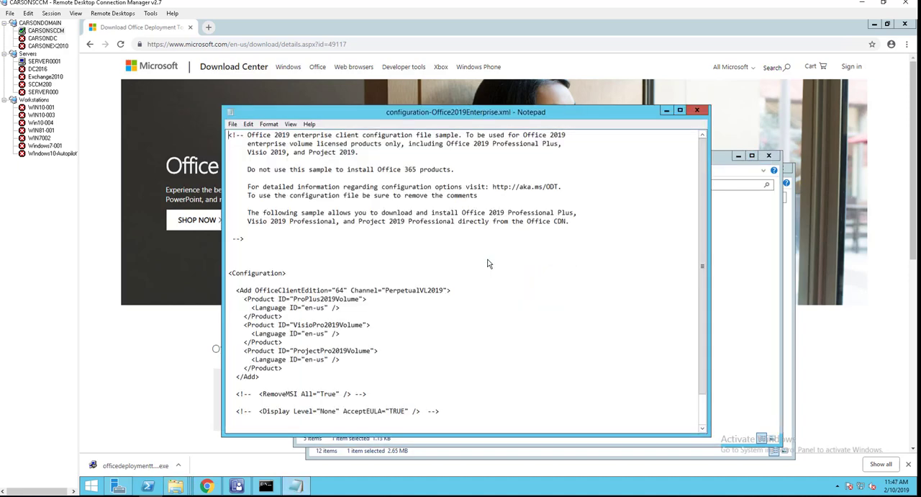
scroll("down", 3)
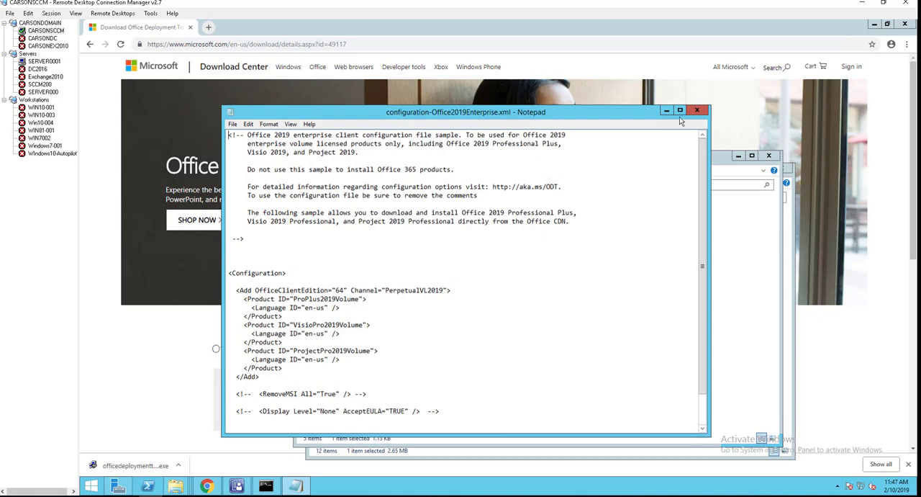
left_click(697, 109)
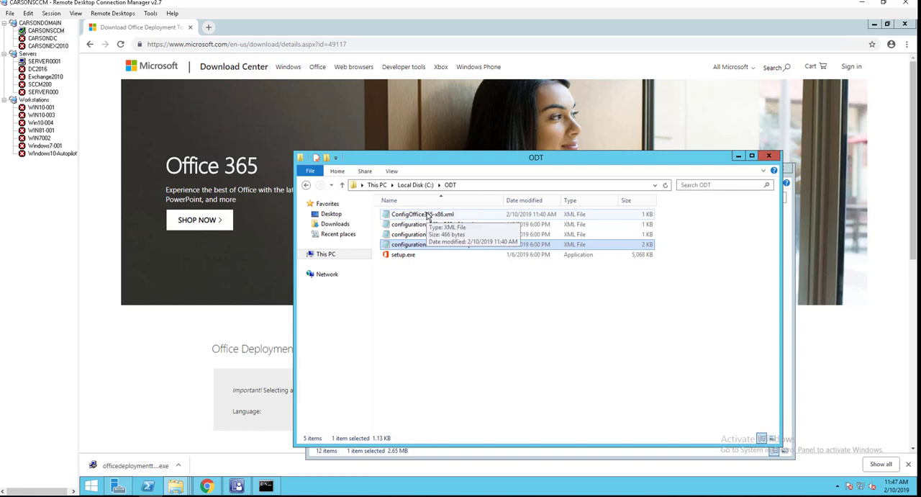
double_click(423, 213)
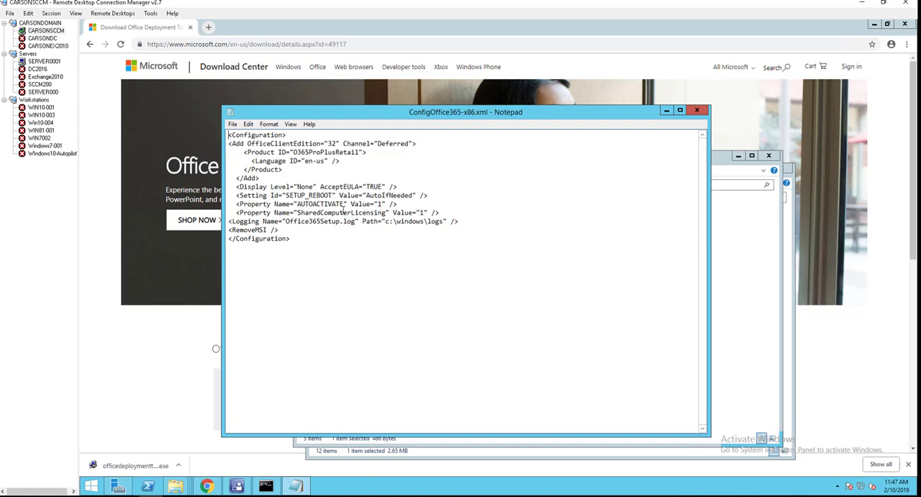
mouse_move(346, 204)
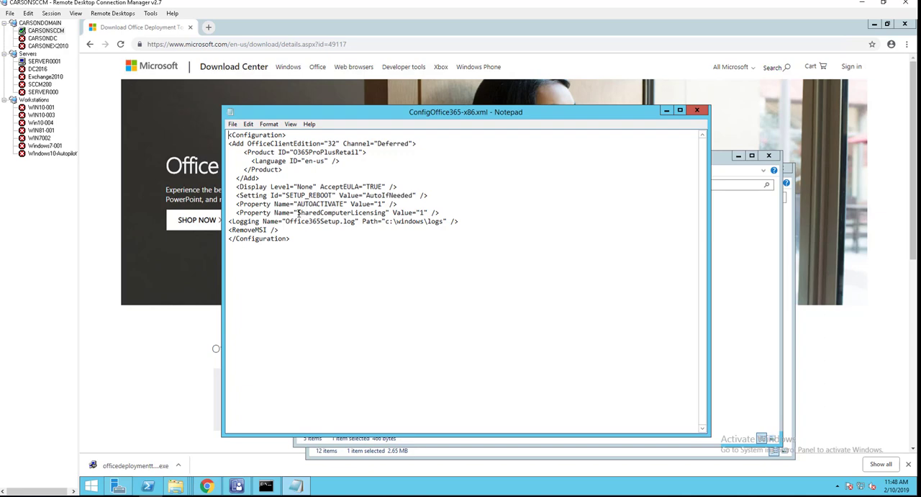
double_click(341, 213)
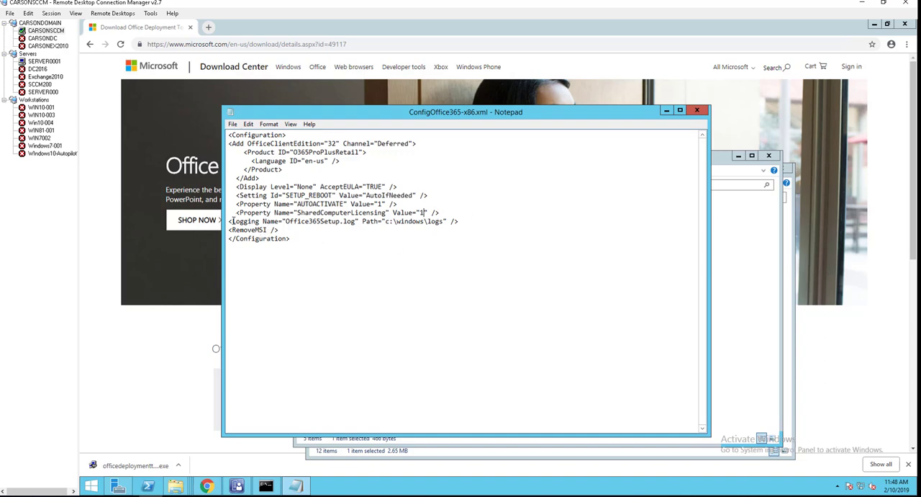
left_click_drag(229, 222, 423, 222)
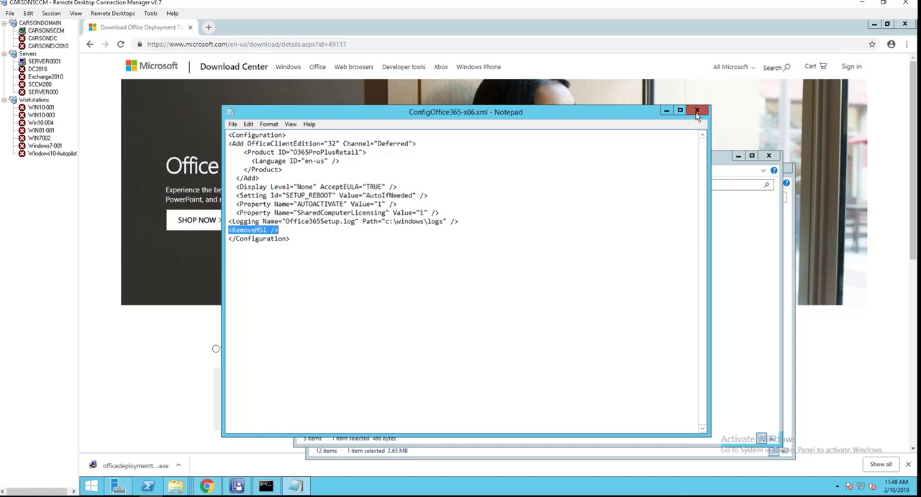
left_click(696, 113)
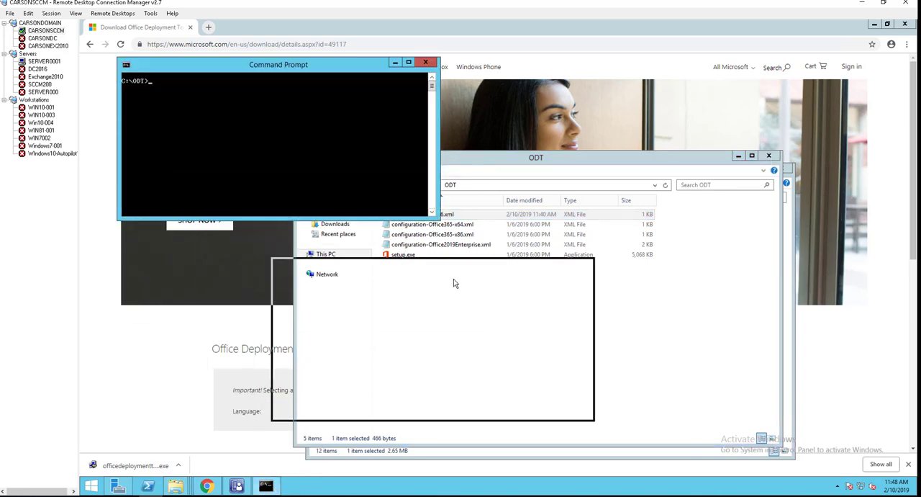
- Run setup.exe /download ConfigOffice365-x86.xml in C:\ODT and watch the new Office folder appear
left_click_drag(279, 64, 515, 276)
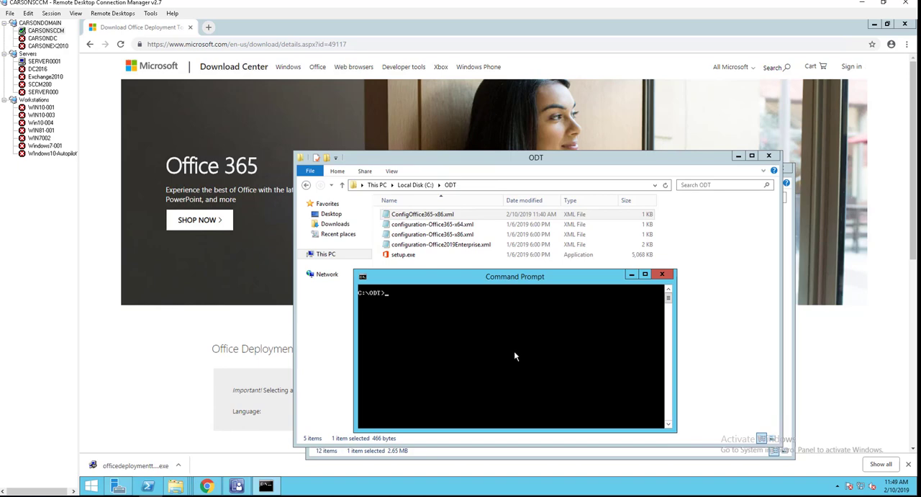
type("setu")
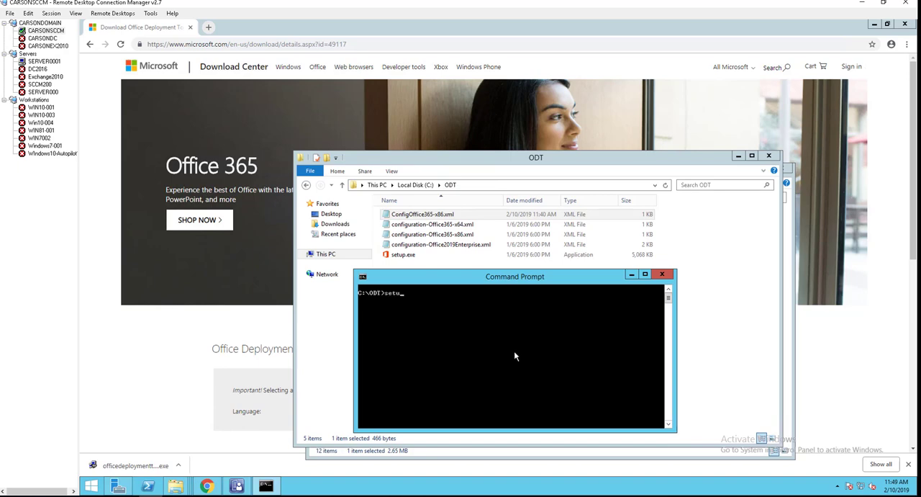
type("p.exe")
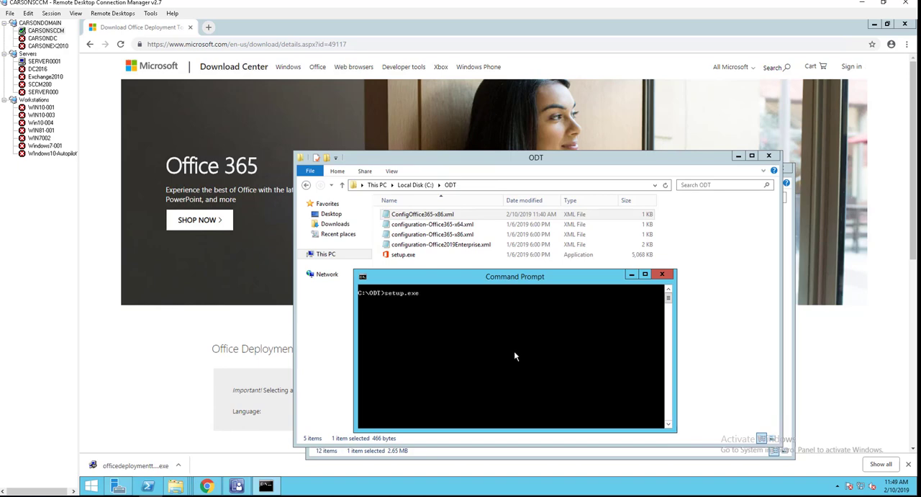
type("/")
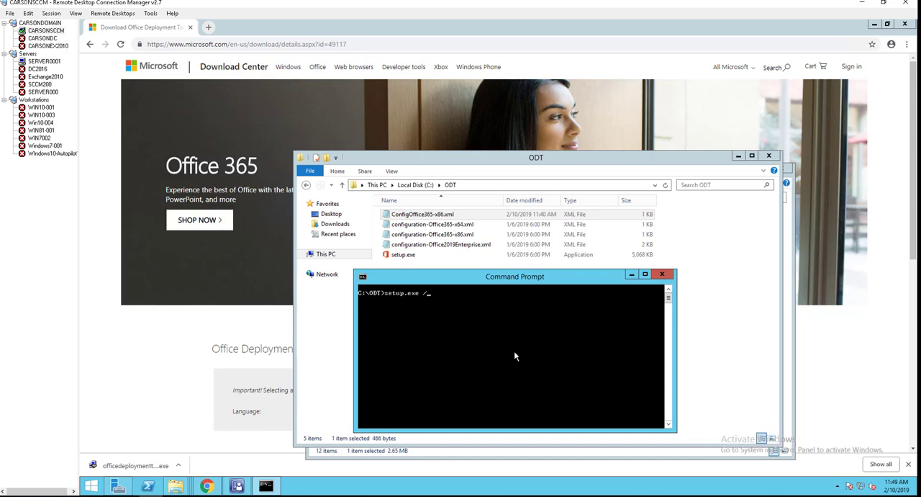
type("doan")
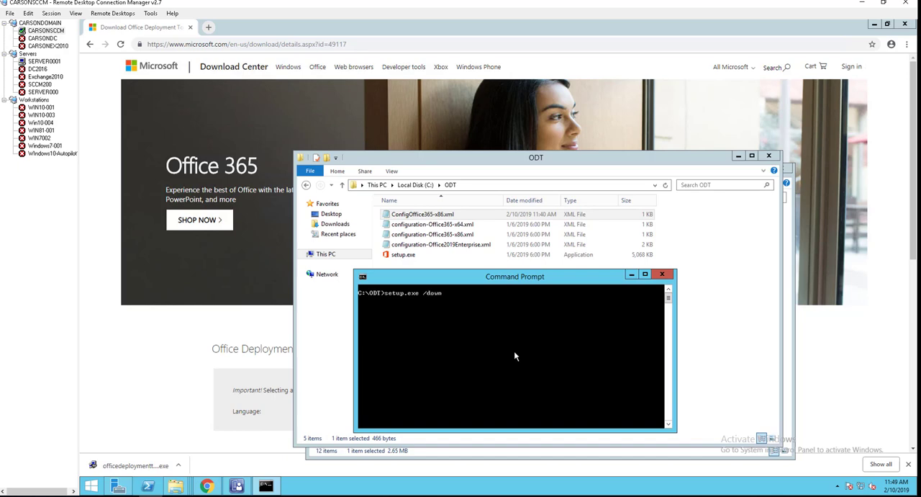
type("load")
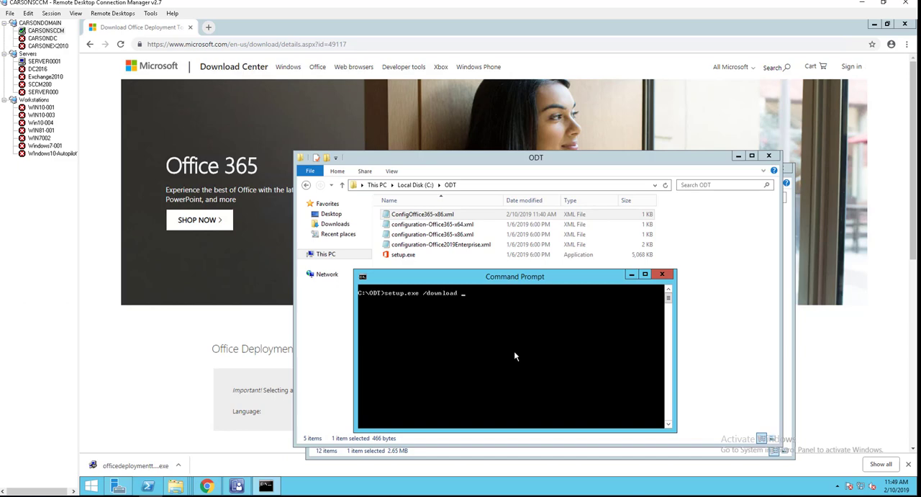
right_click(421, 214)
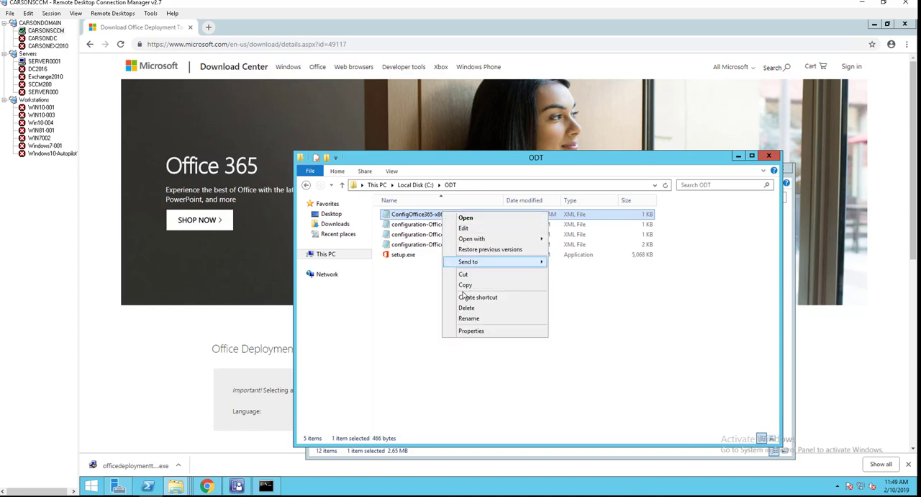
left_click(470, 317)
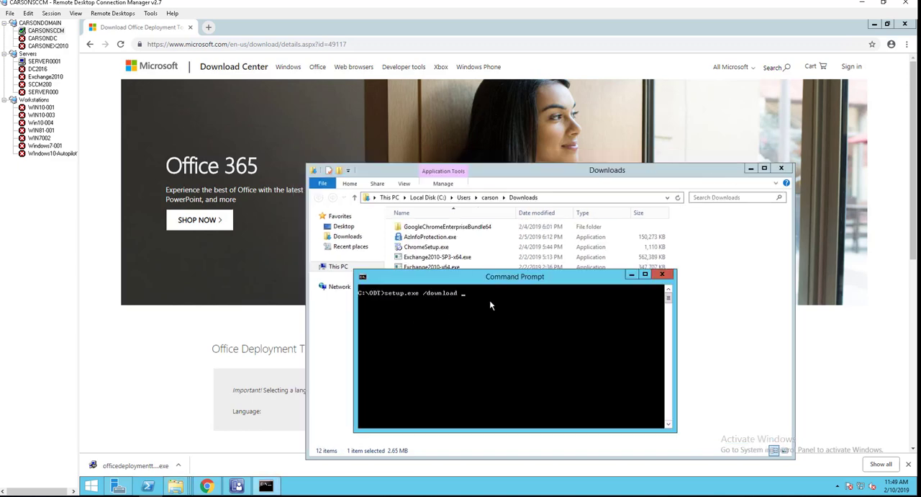
type("ConfigOffice365-x86.xml")
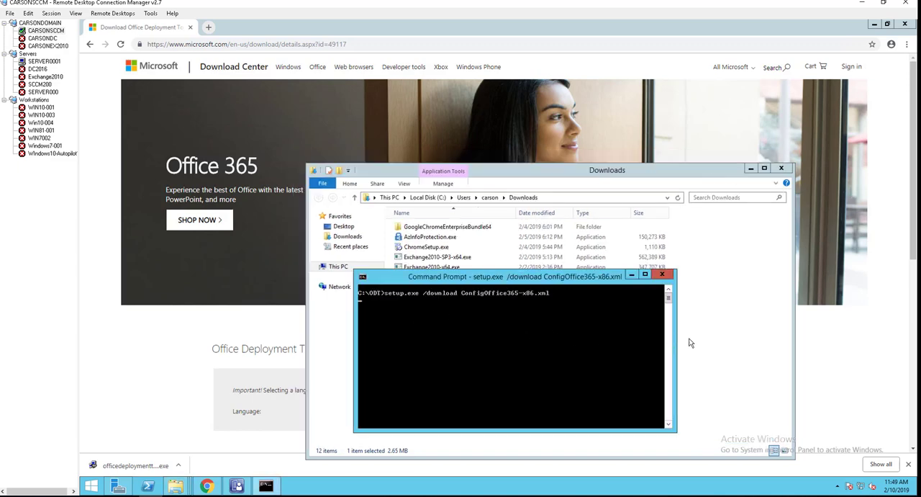
mouse_move(726, 347)
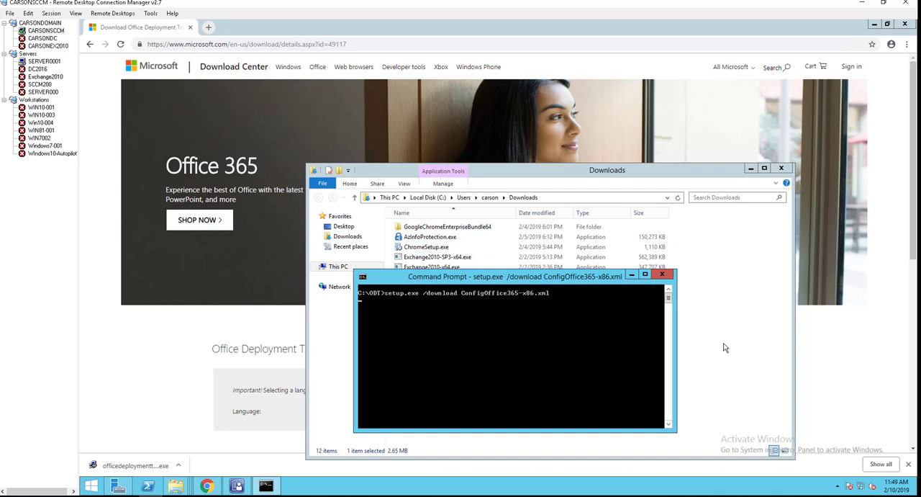
left_click(662, 274)
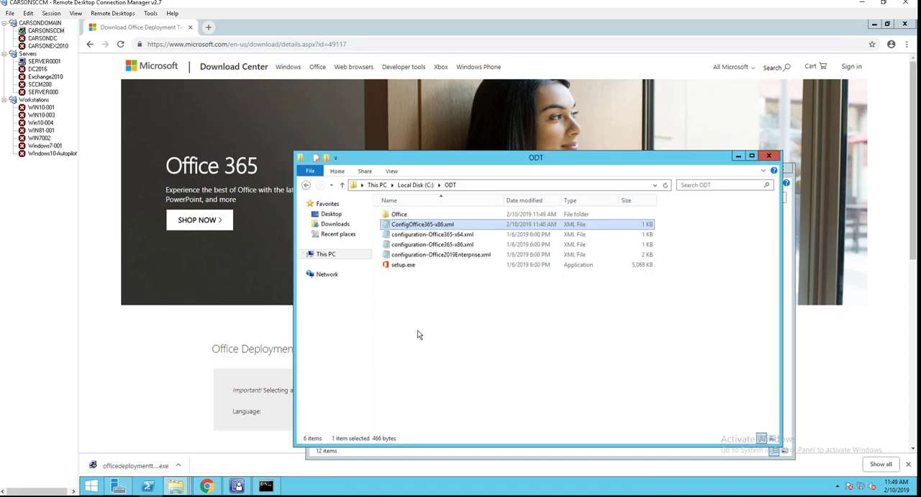
mouse_move(400, 213)
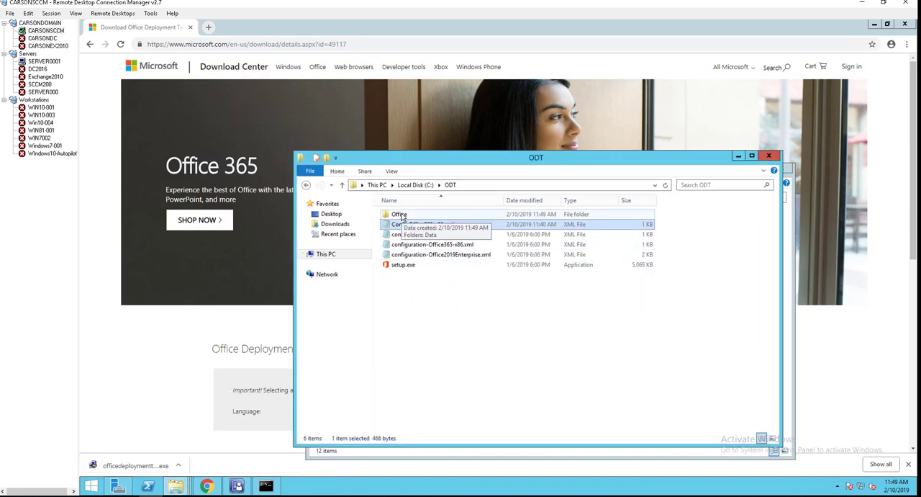
double_click(399, 213)
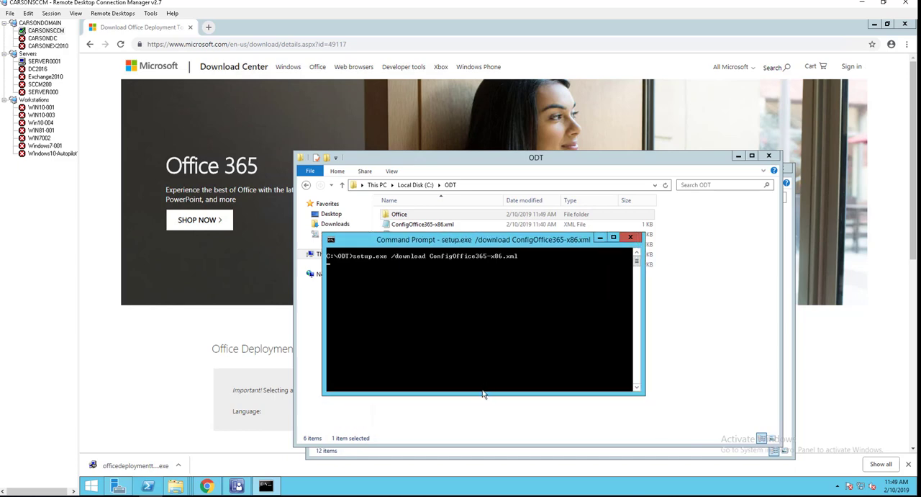
mouse_move(507, 366)
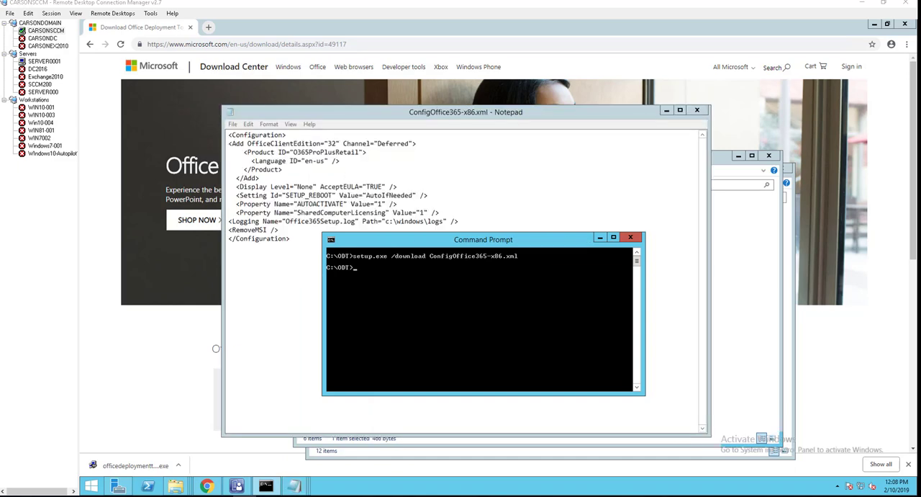
mouse_move(485, 352)
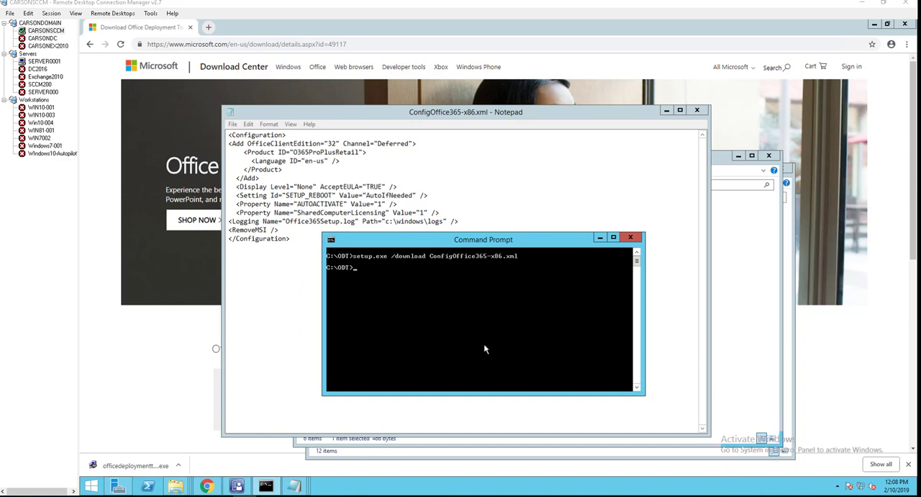
mouse_move(394, 359)
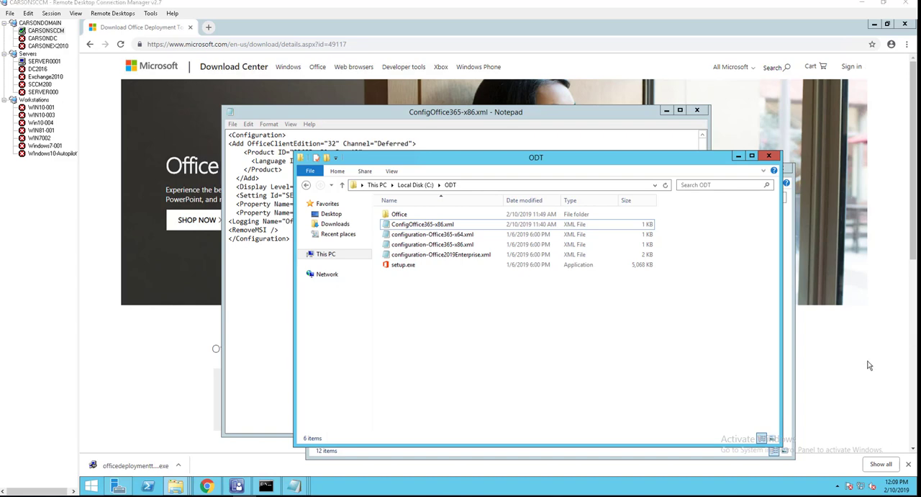
mouse_move(218, 472)
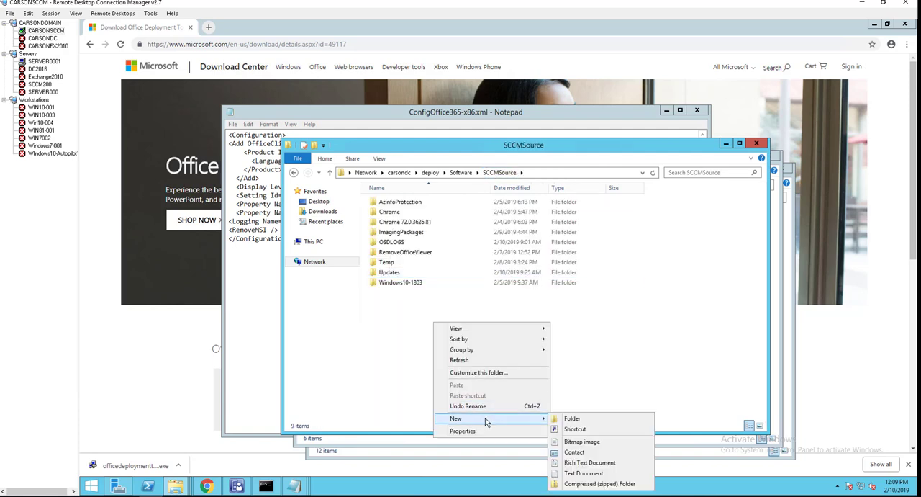
mouse_move(573, 418)
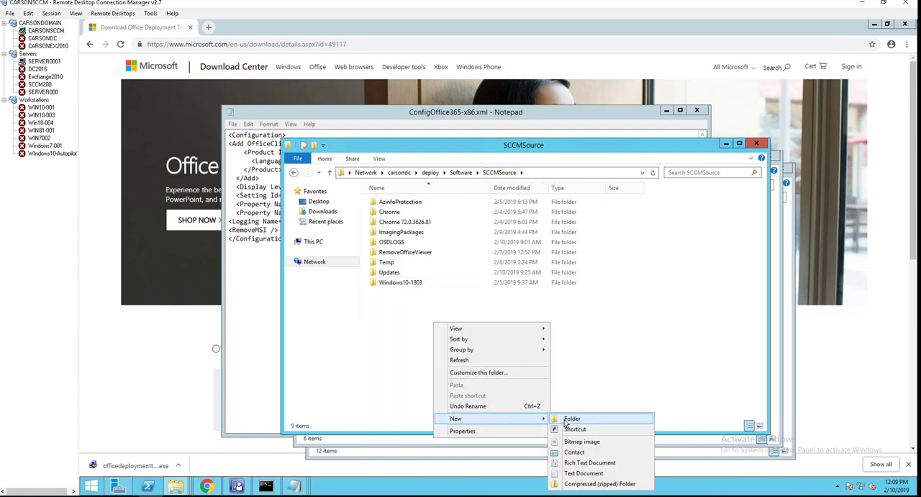
- Create a new folder named Office365Feb2019 in SCCMSource and open it
left_click(573, 418)
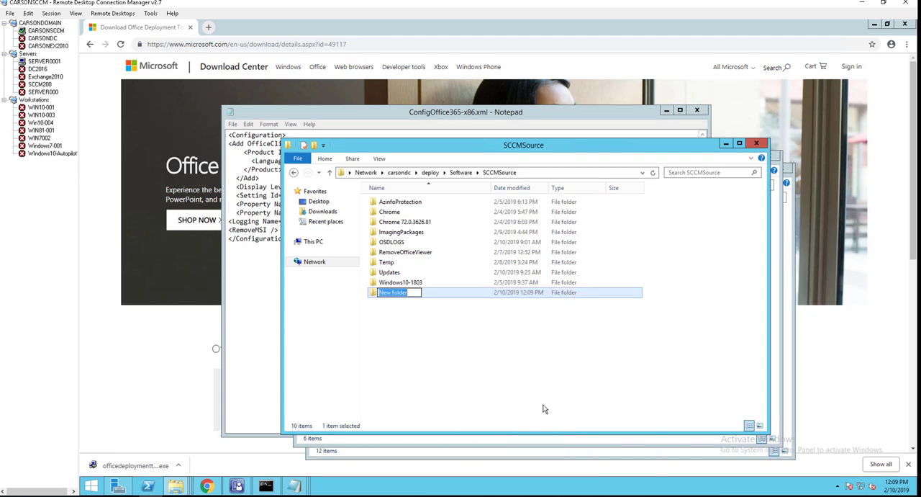
type("Office")
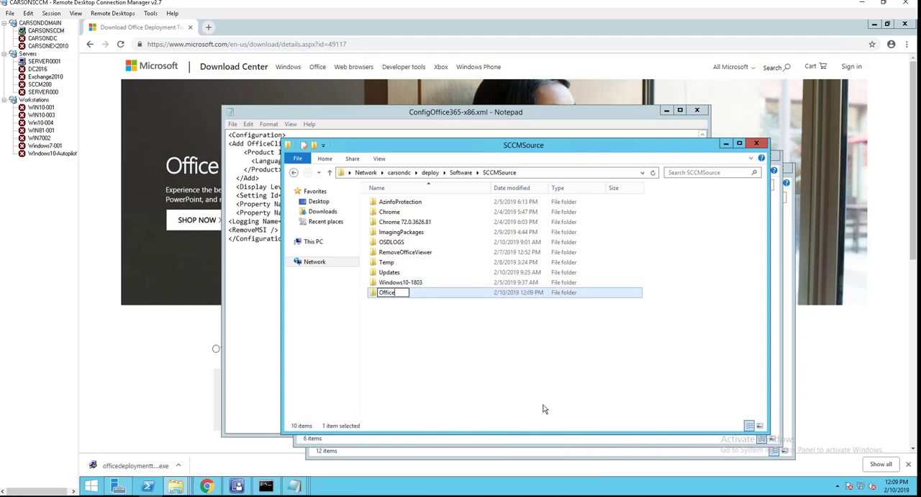
type("365")
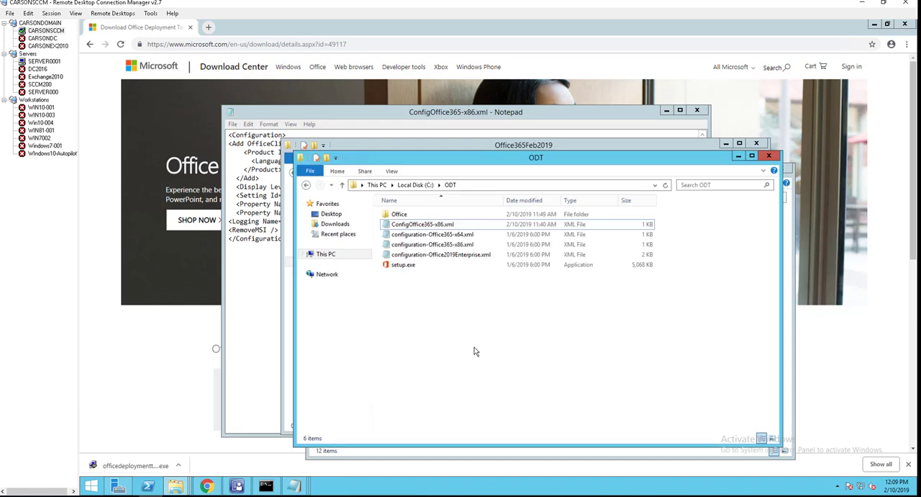
key("ctrl+a")
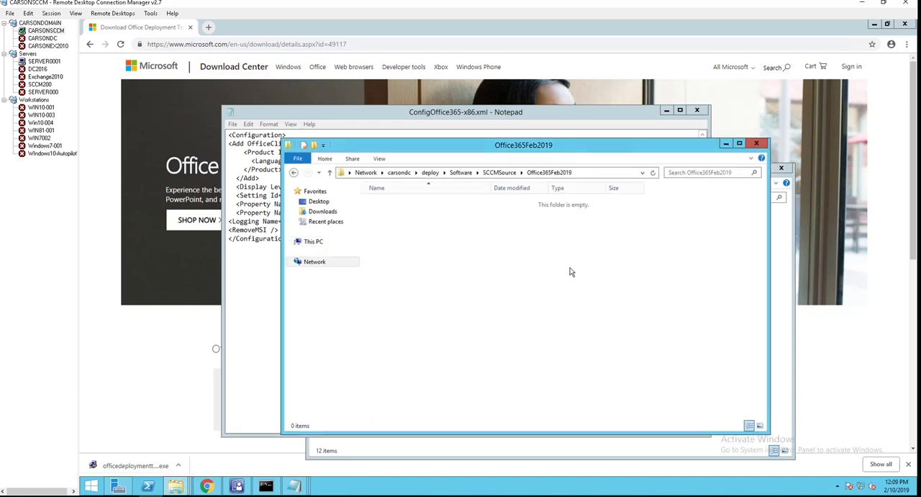
mouse_move(501, 299)
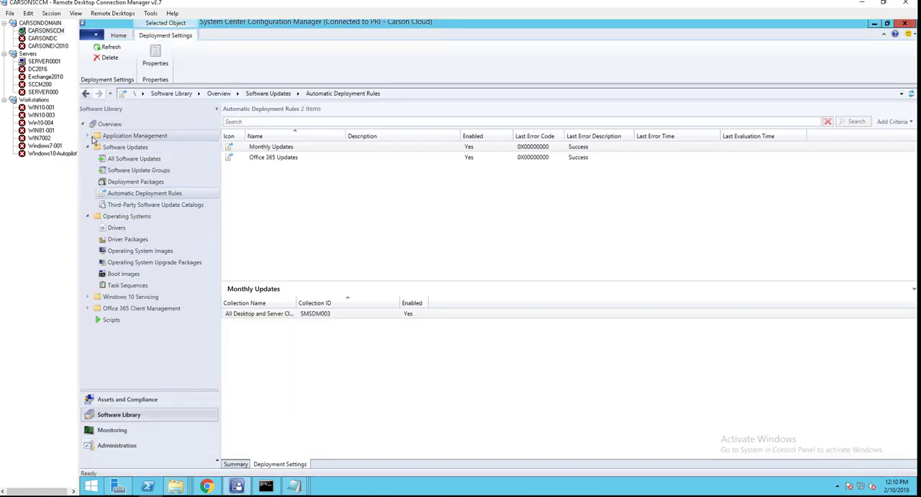
- Show the Packages list under Application Management in the Software Library
left_click(88, 136)
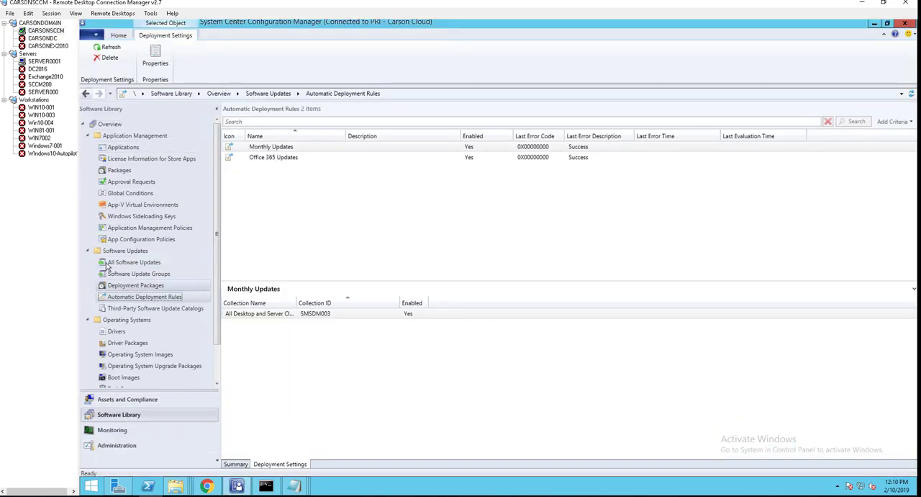
left_click(119, 170)
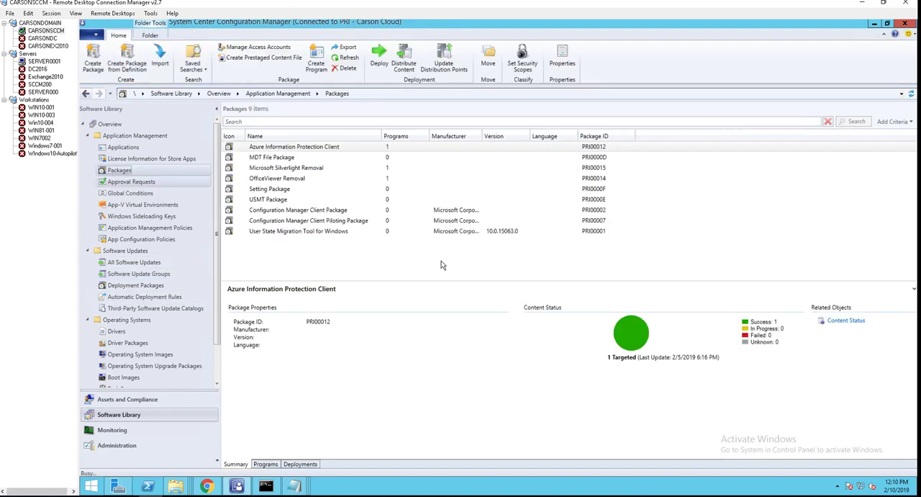
- Start the Create Package wizard and name the package Office365 ProPlus Feb2019
left_click(93, 61)
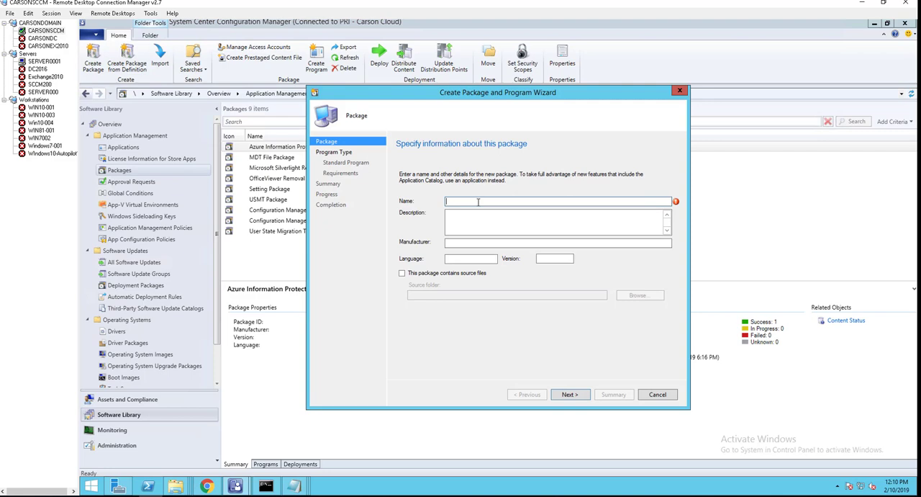
type("Office")
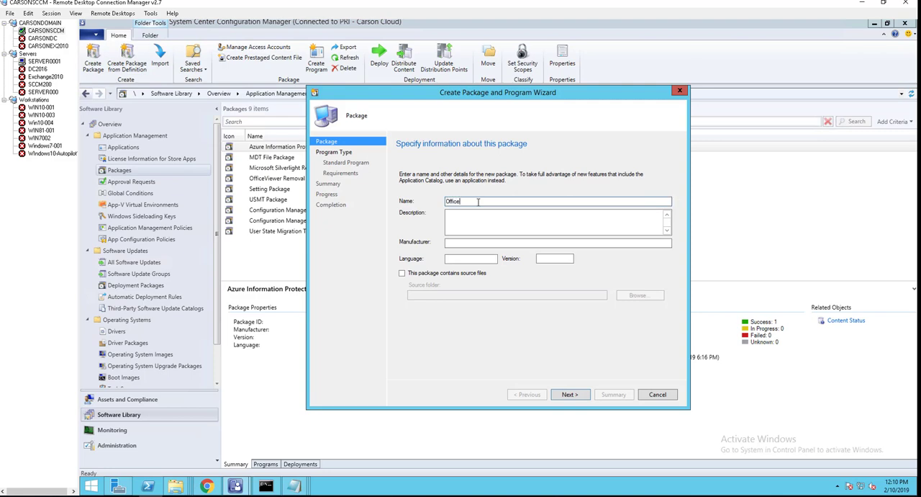
type("365 Pro")
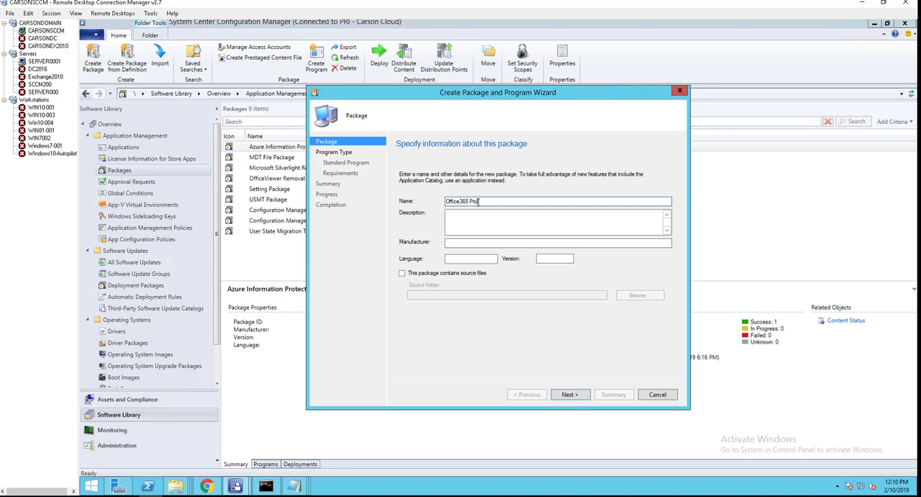
type("Plus Feb2019")
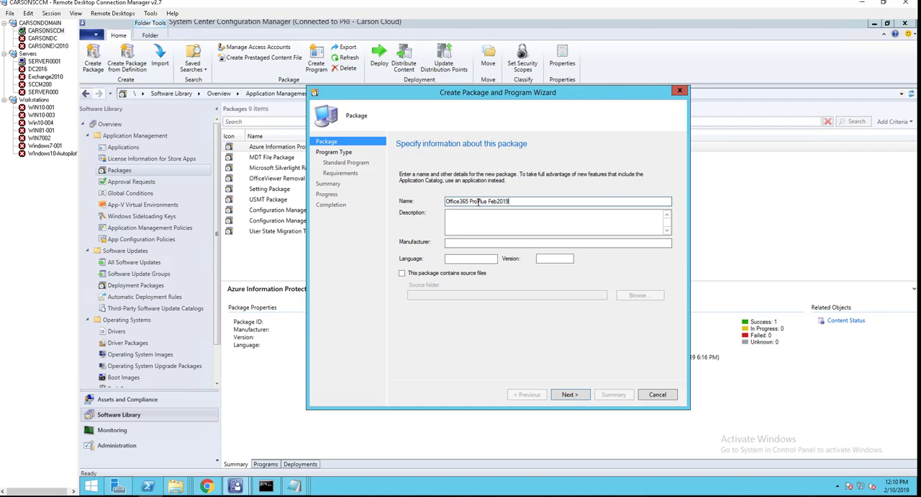
- Mark the package as containing source files from the Office365Feb2019 UNC share and continue
left_click(403, 273)
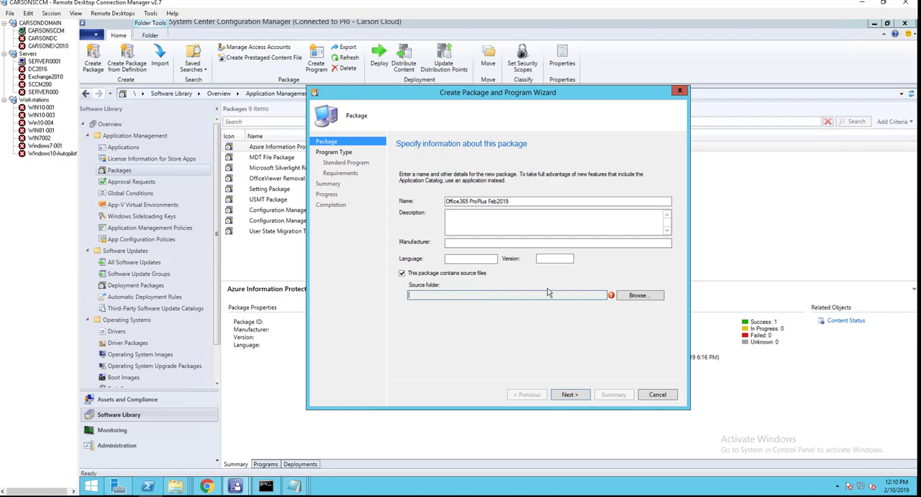
left_click(639, 295)
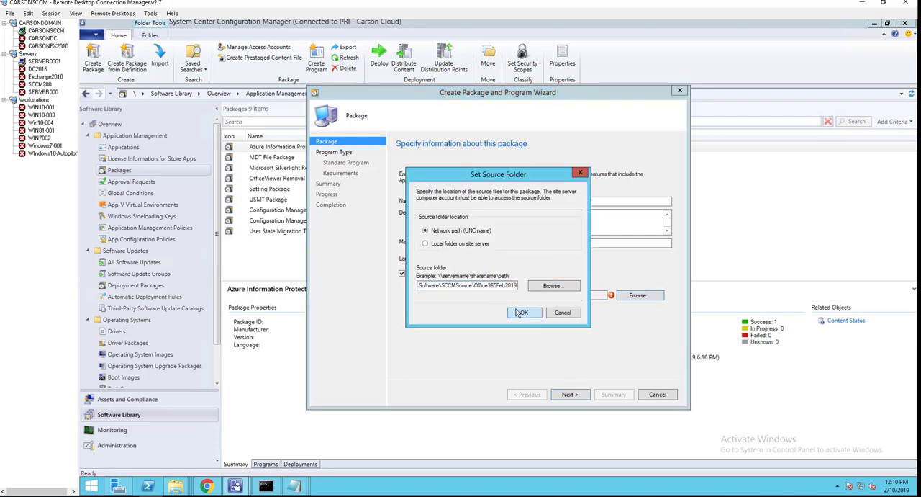
left_click(524, 311)
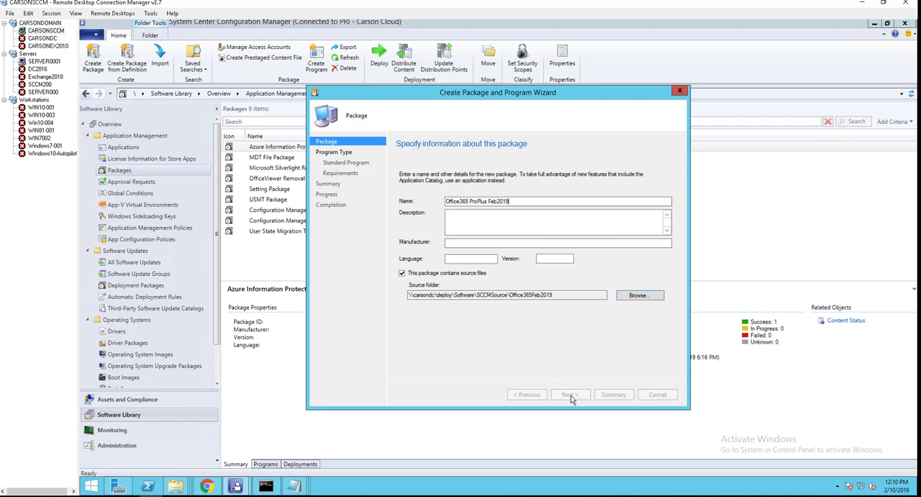
left_click(570, 394)
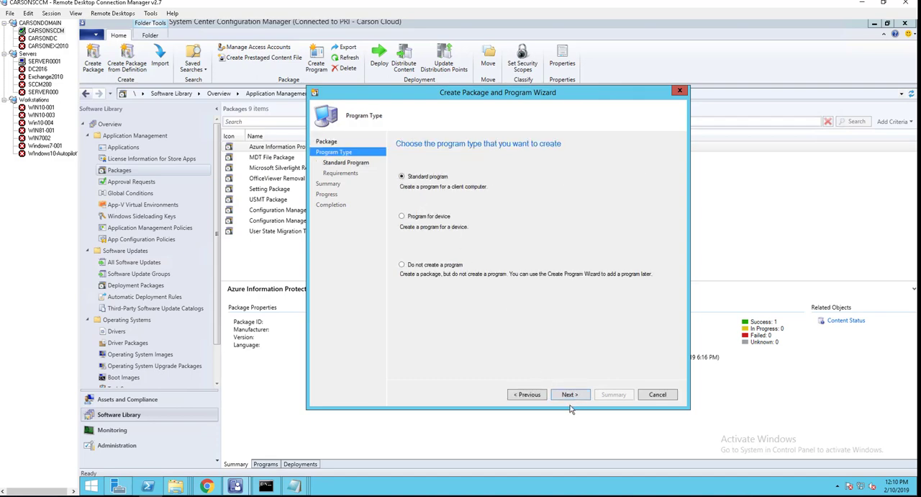
- Define a standard program Install Office365 with command line setup.exe /configure ConfigOffice365-x86.xml
left_click(570, 395)
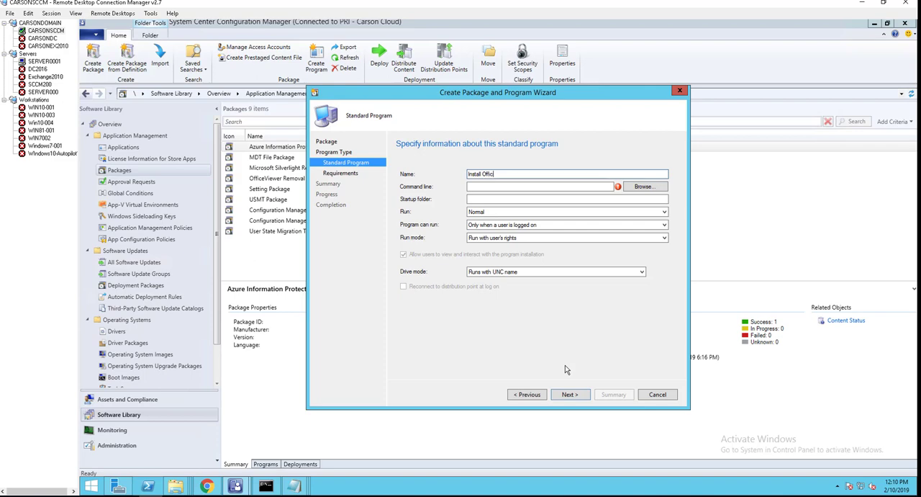
type("365")
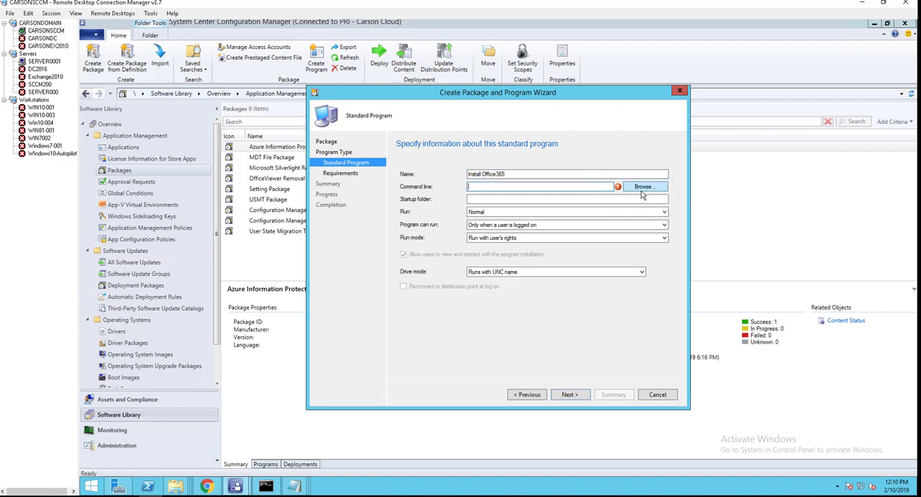
left_click(643, 187)
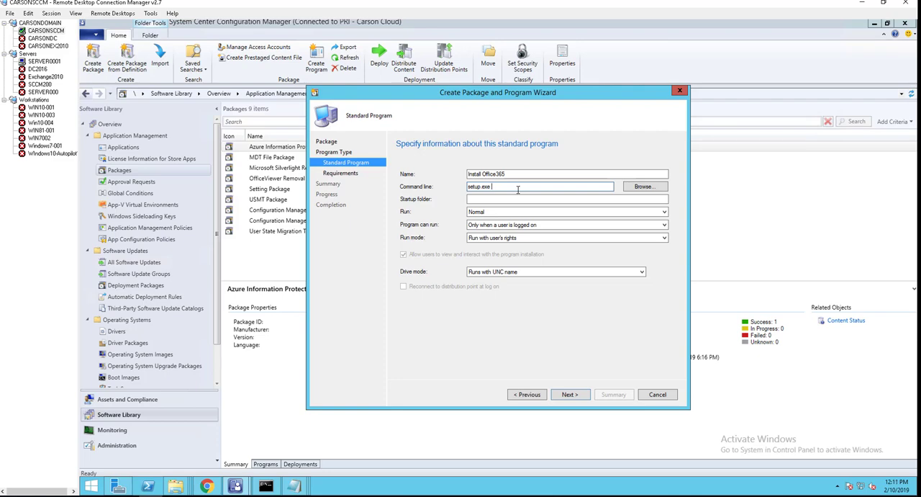
type("/conf")
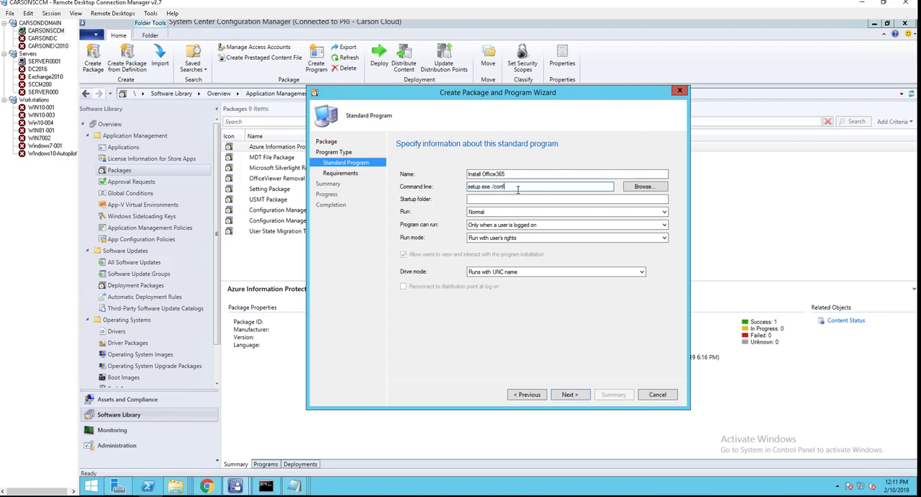
type("ure")
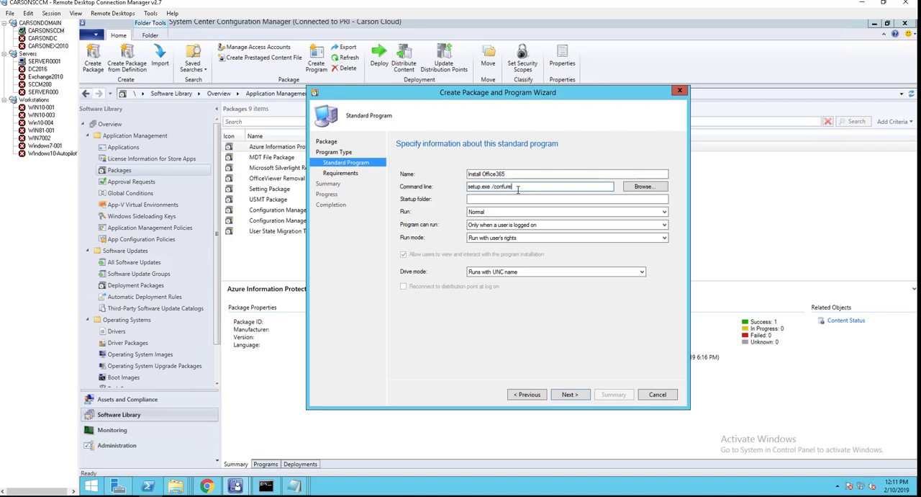
key("Backspace")
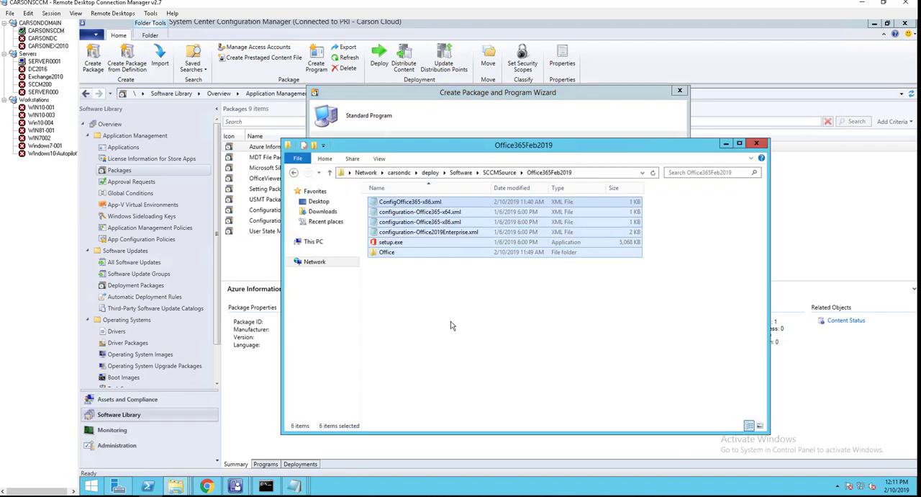
right_click(410, 202)
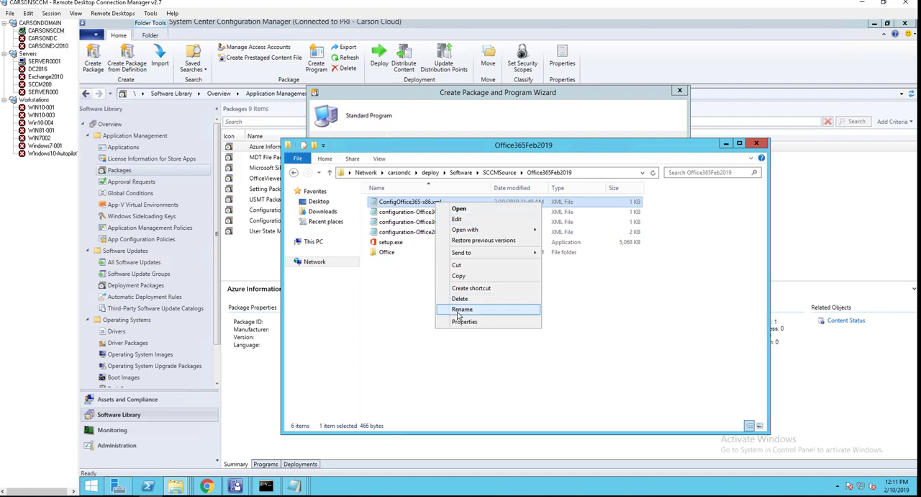
left_click(463, 309)
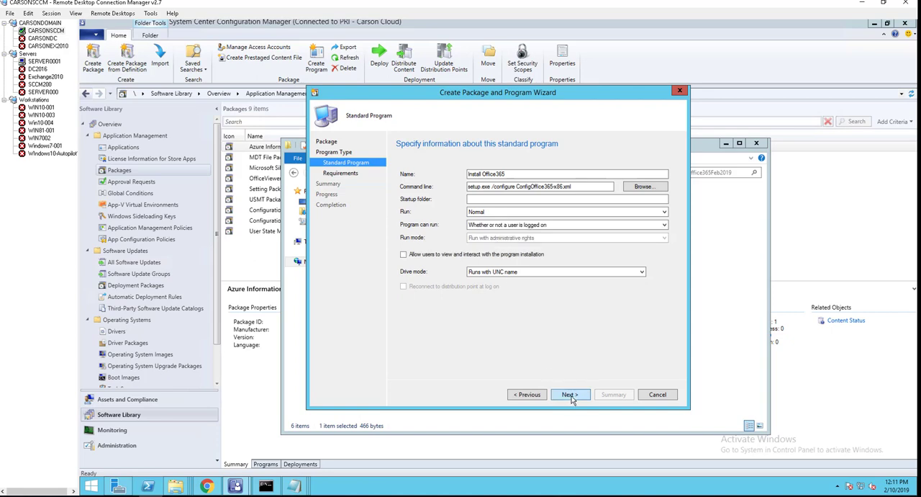
- Accept the remaining wizard pages and finish creating the package
left_click(570, 394)
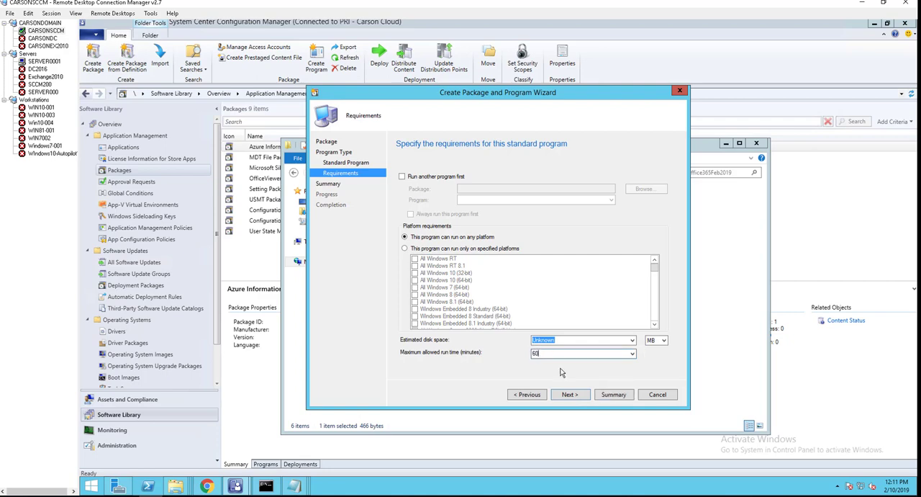
left_click(570, 394)
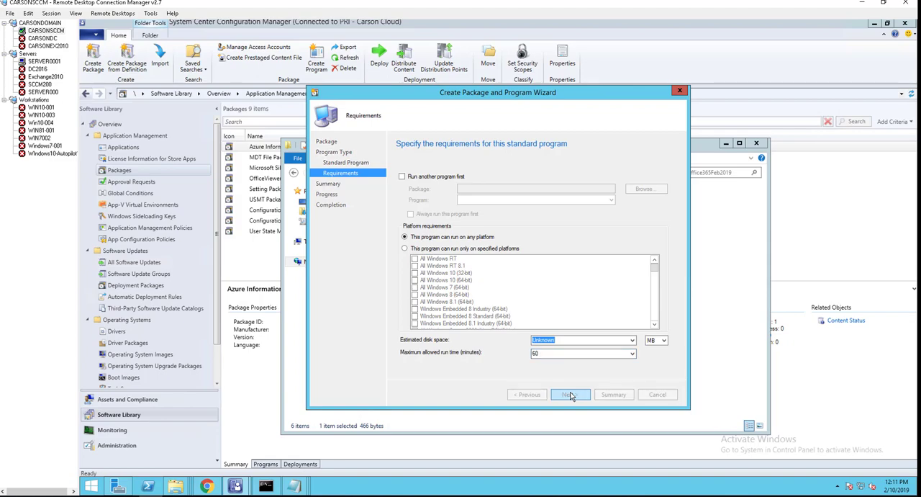
left_click(571, 394)
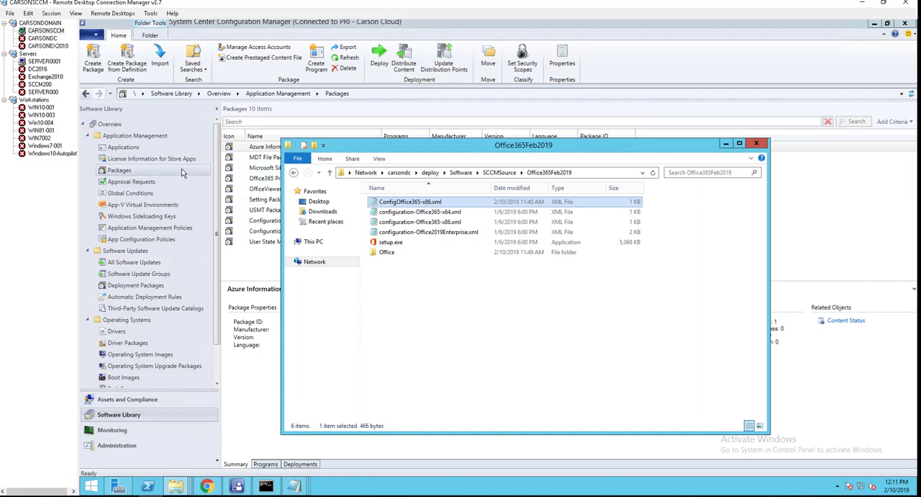
- Refresh the Packages list and start Distribute Content for Office365 ProPlus Feb2019
left_click(151, 159)
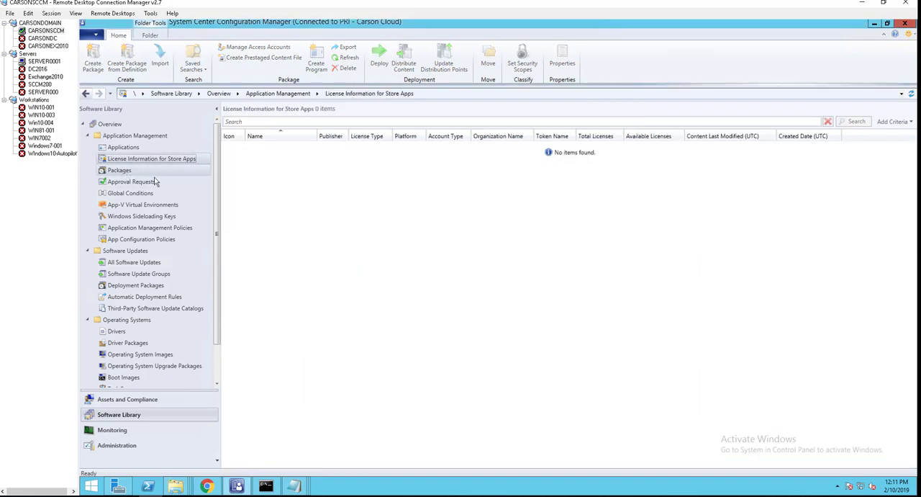
left_click(119, 170)
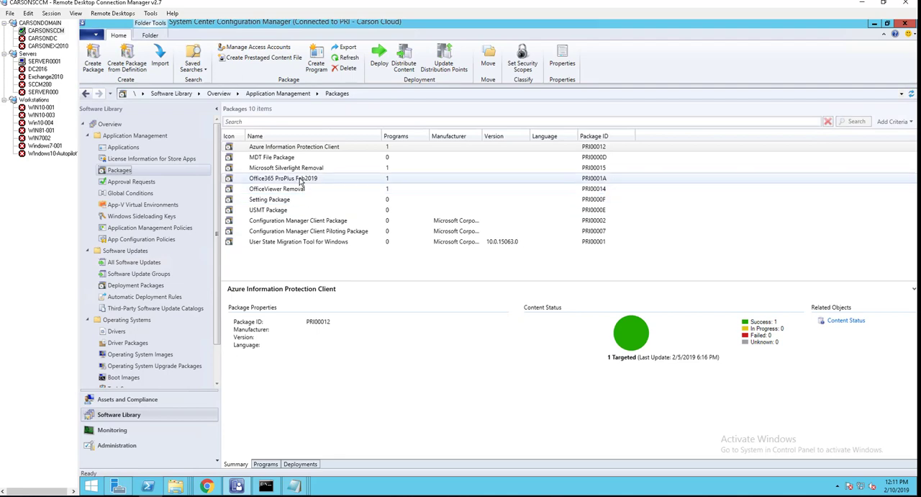
right_click(282, 179)
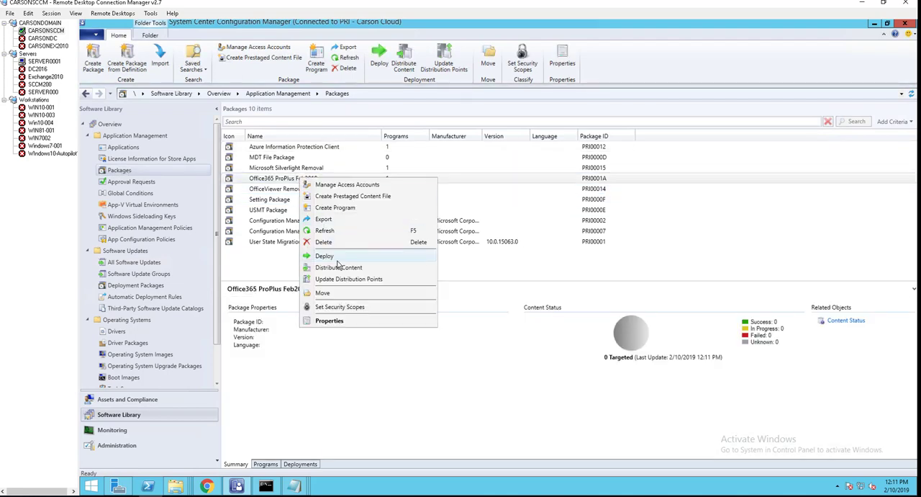
left_click(338, 268)
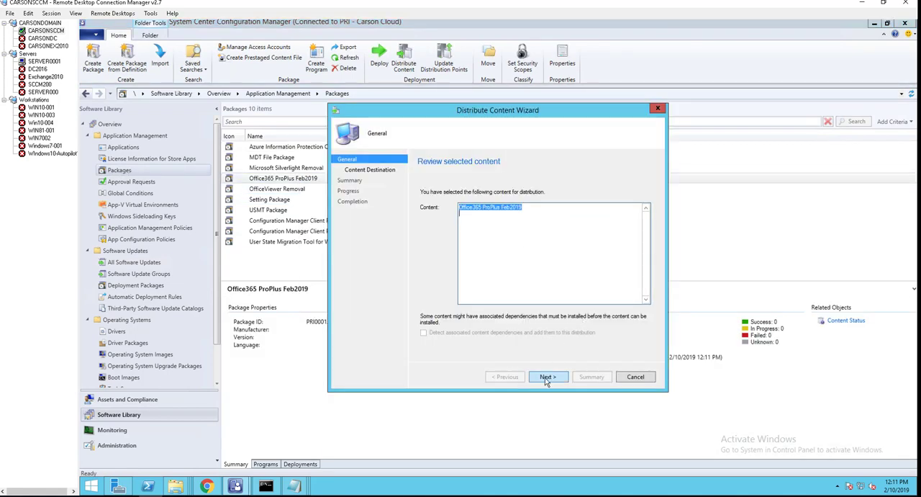
- Add the CARSONSCCM distribution point as destination and complete the content distribution
left_click(547, 377)
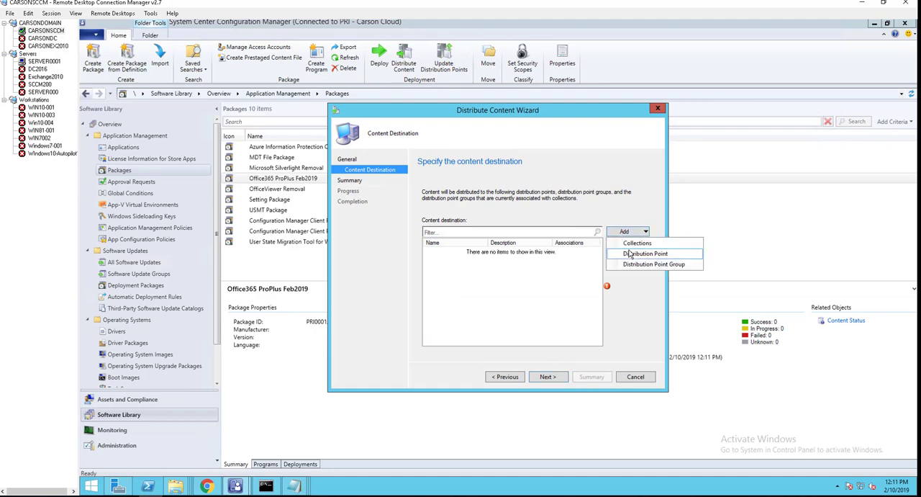
left_click(645, 254)
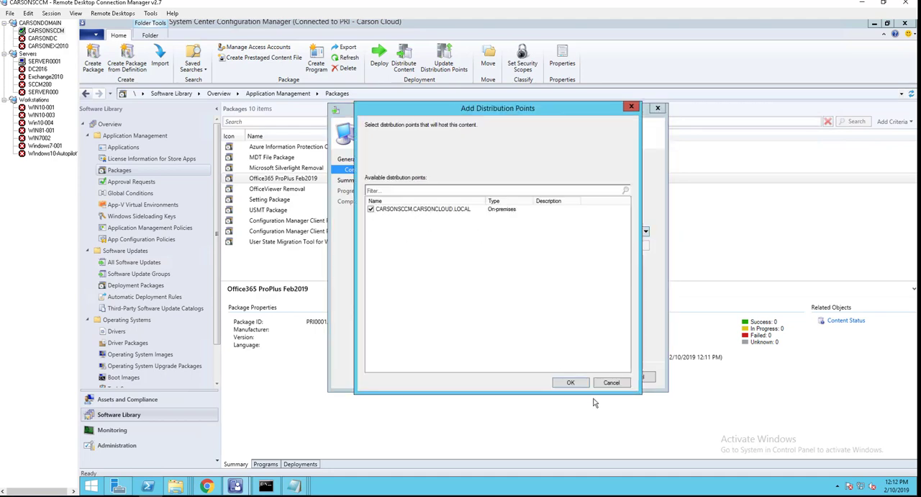
left_click(571, 383)
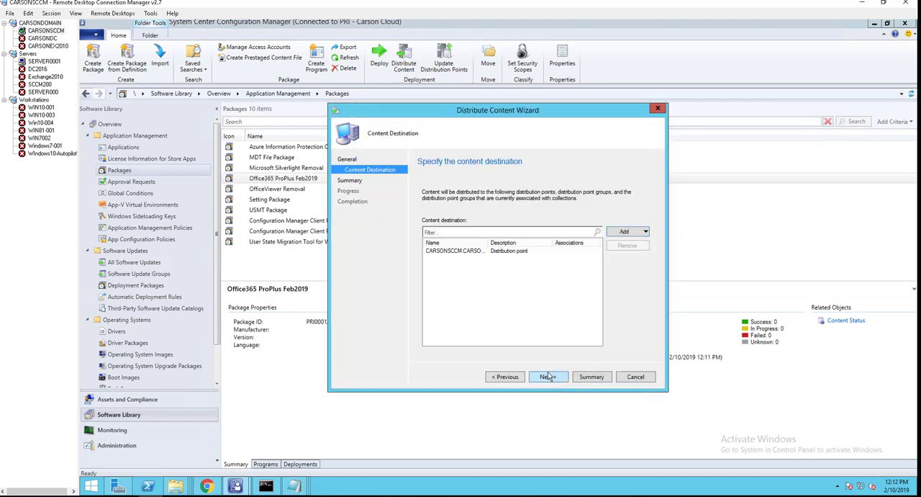
left_click(547, 376)
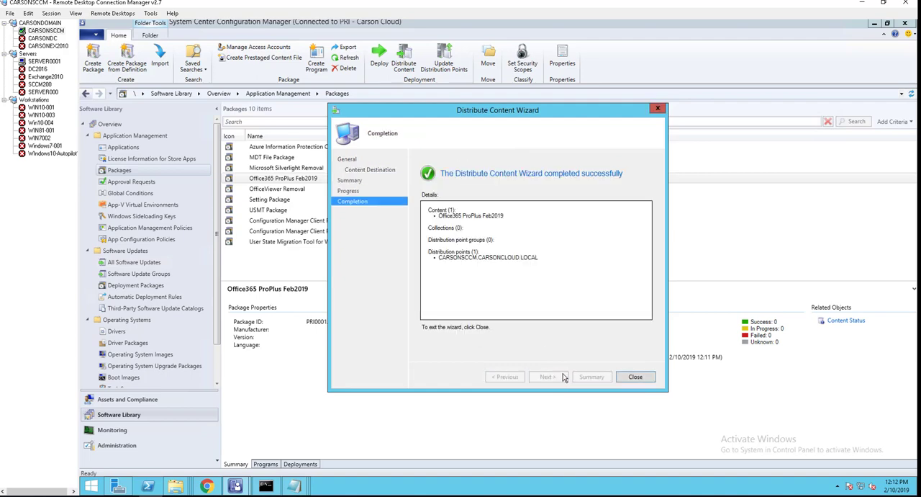
left_click(635, 377)
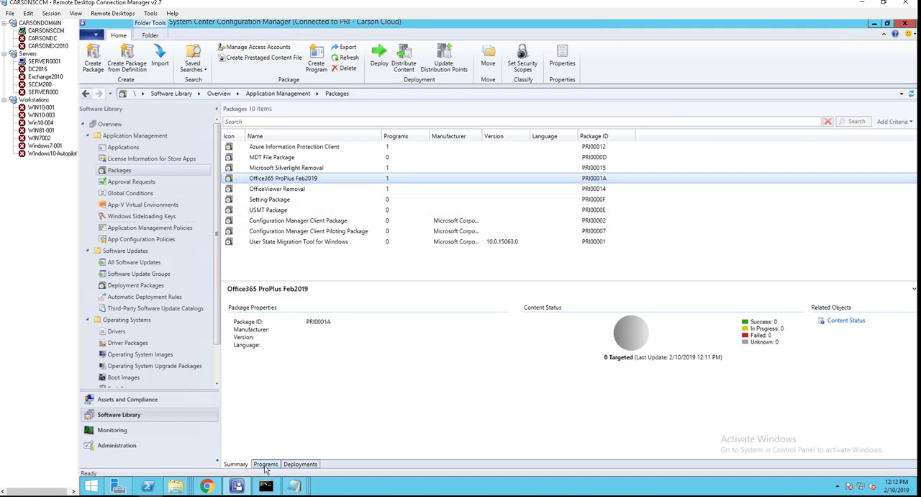
- Deploy the Install Office365 program to All Desktop and Server Clients, dismissing the distribution point warning
right_click(270, 314)
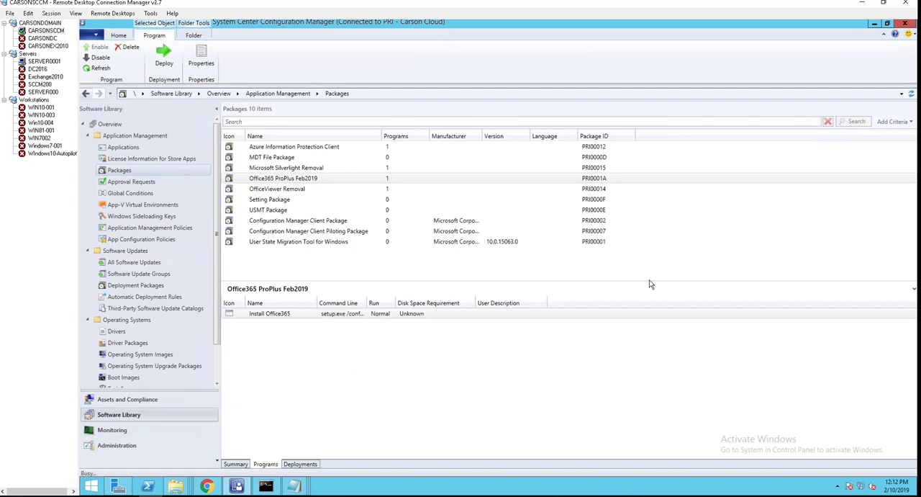
left_click(164, 52)
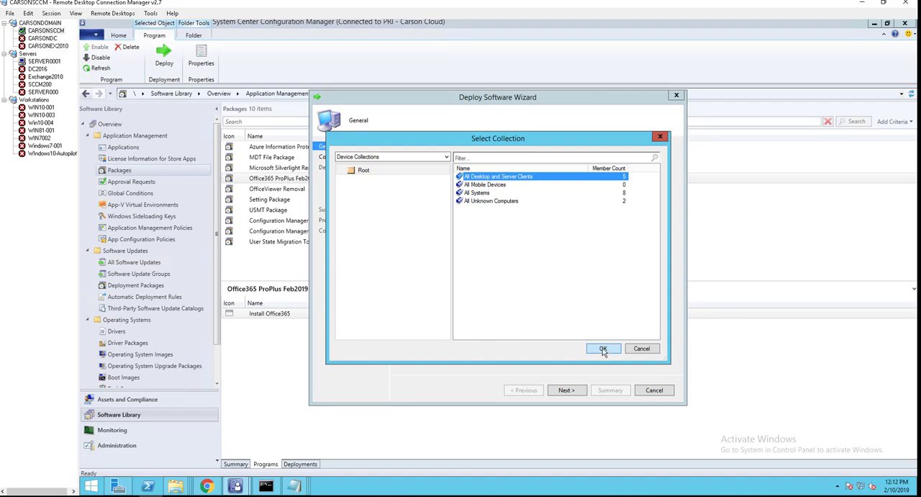
left_click(603, 349)
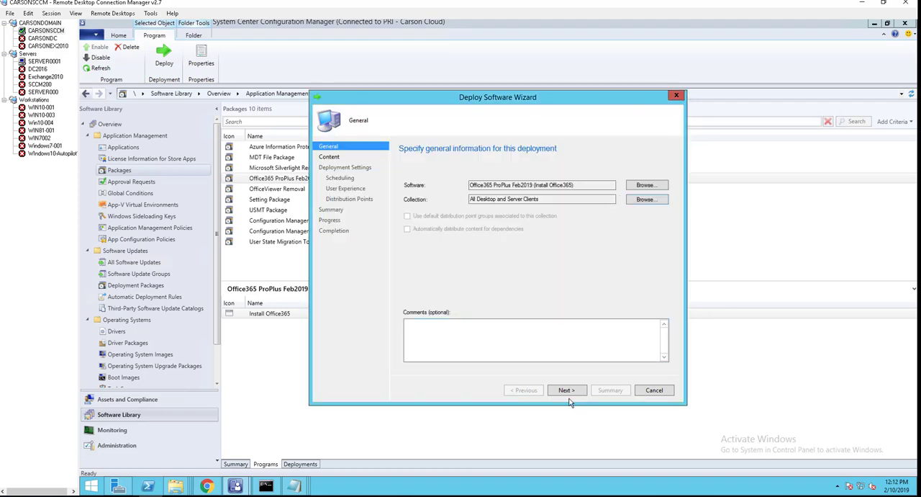
left_click(568, 389)
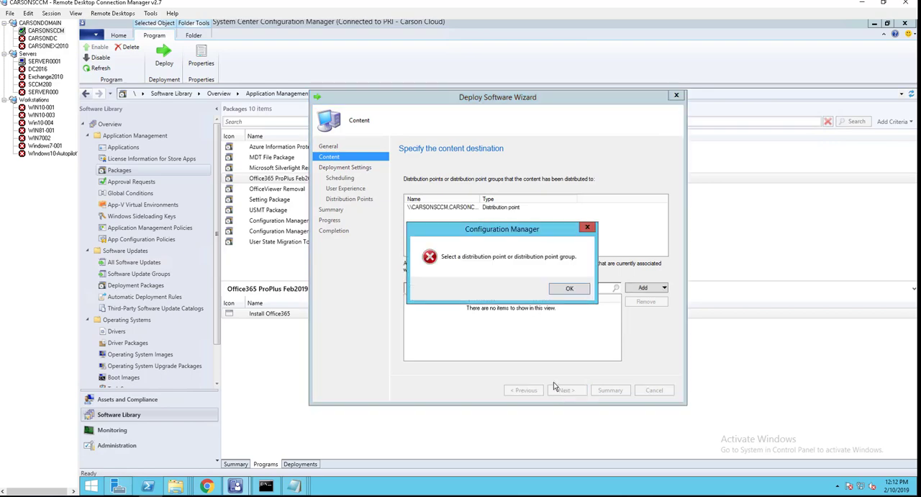
left_click(570, 288)
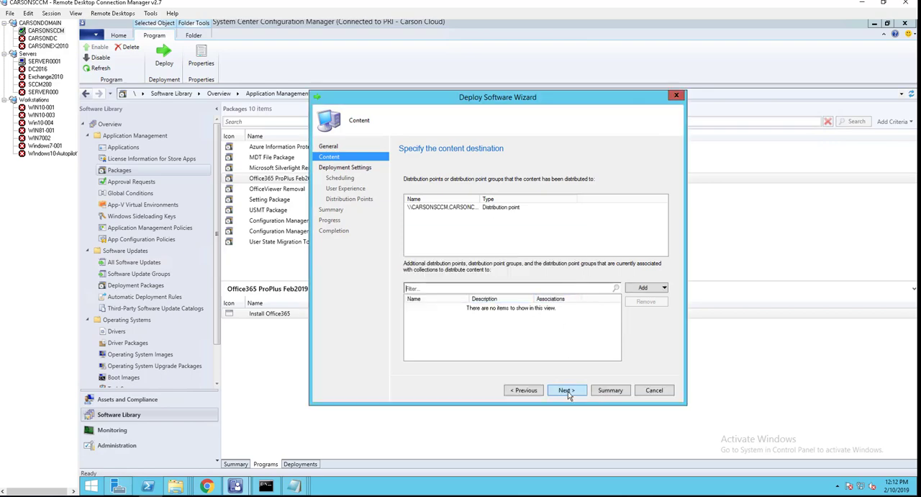
left_click(567, 389)
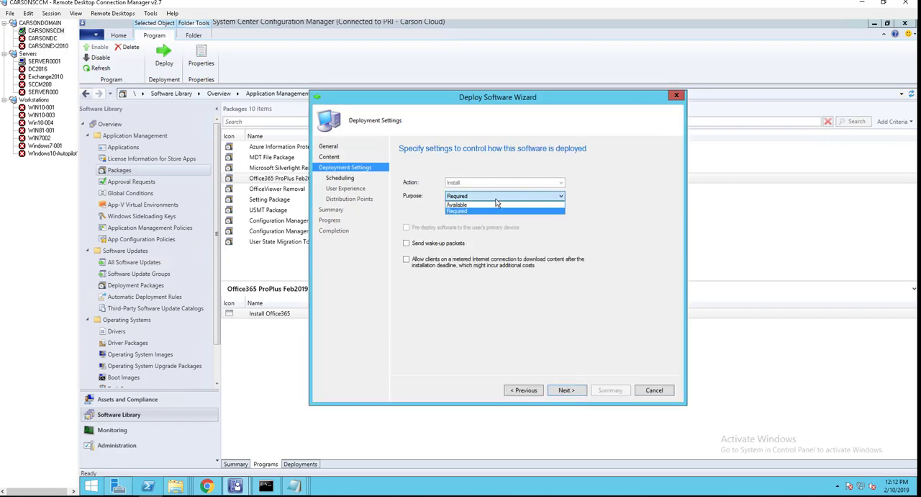
- Set the deployment purpose to Available, accept the remaining defaults and close the finished wizard
left_click(458, 205)
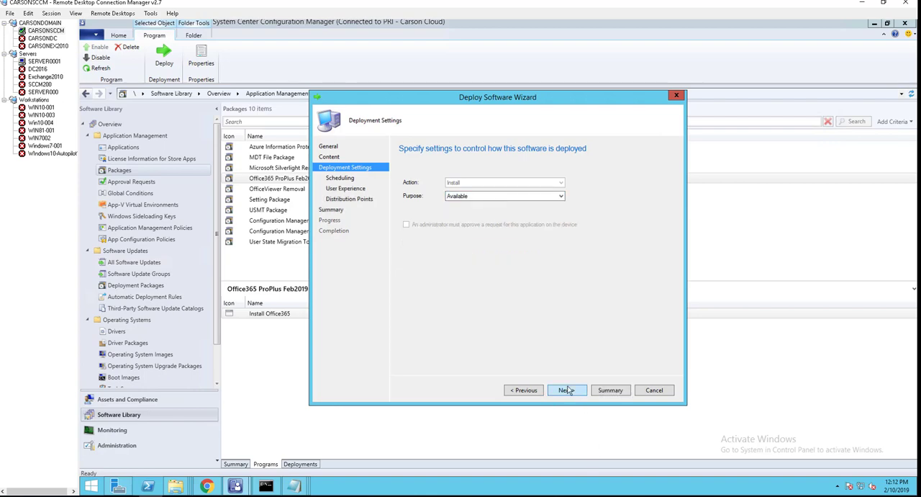
left_click(566, 389)
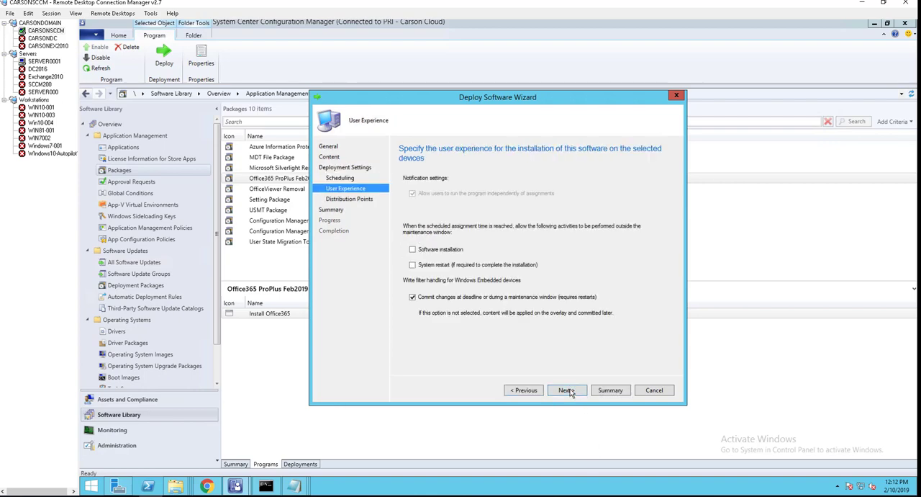
left_click(567, 389)
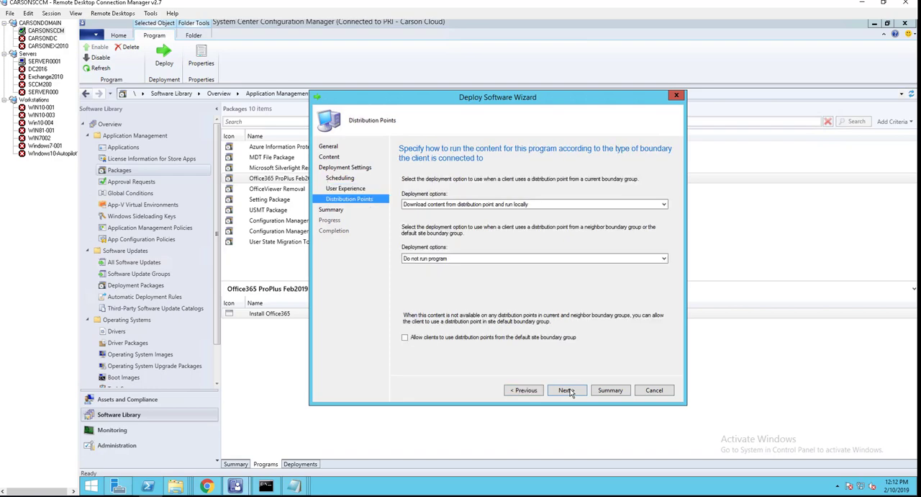
left_click(567, 388)
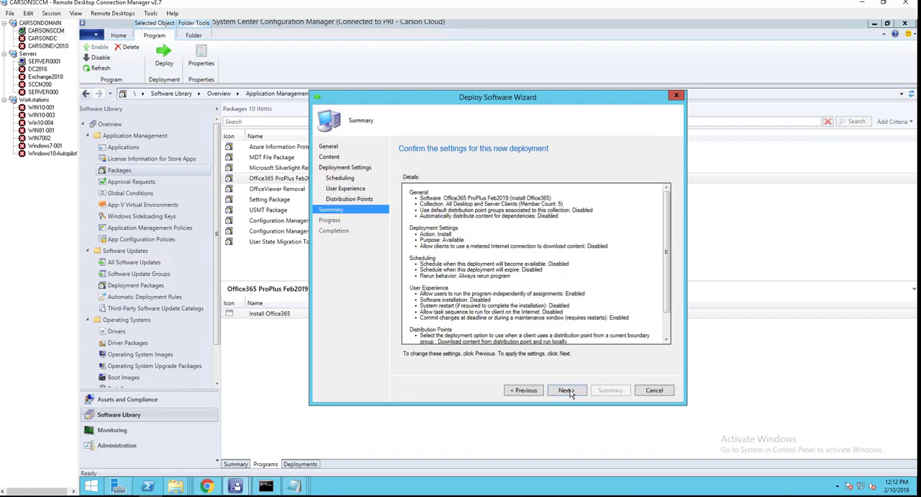
left_click(567, 389)
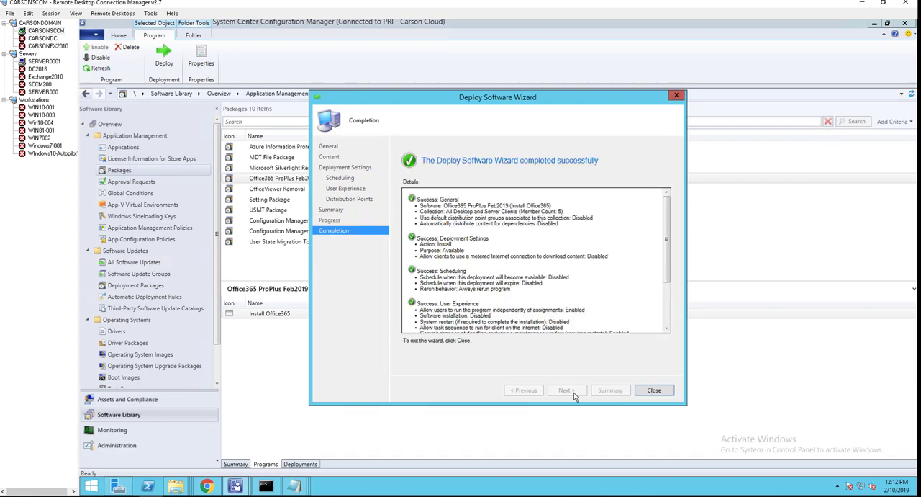
left_click(654, 389)
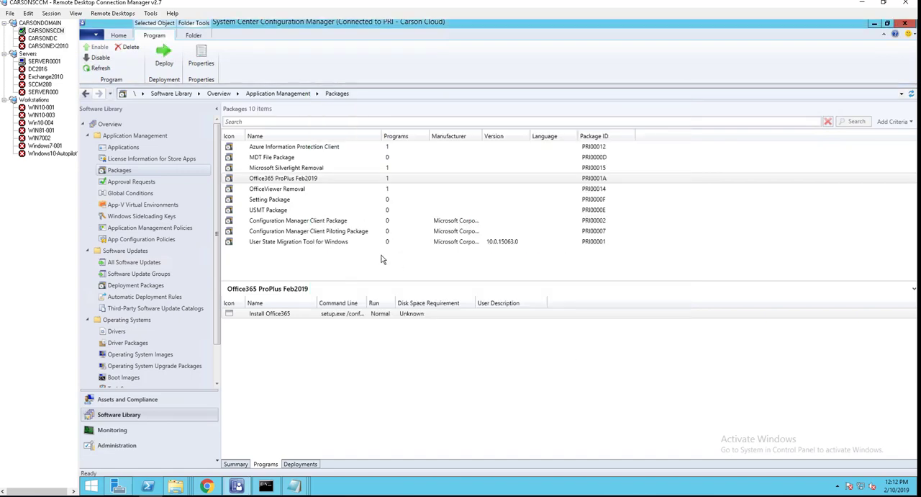
- Switch to the Win10-001 VM console and sign in with the password
left_click(43, 60)
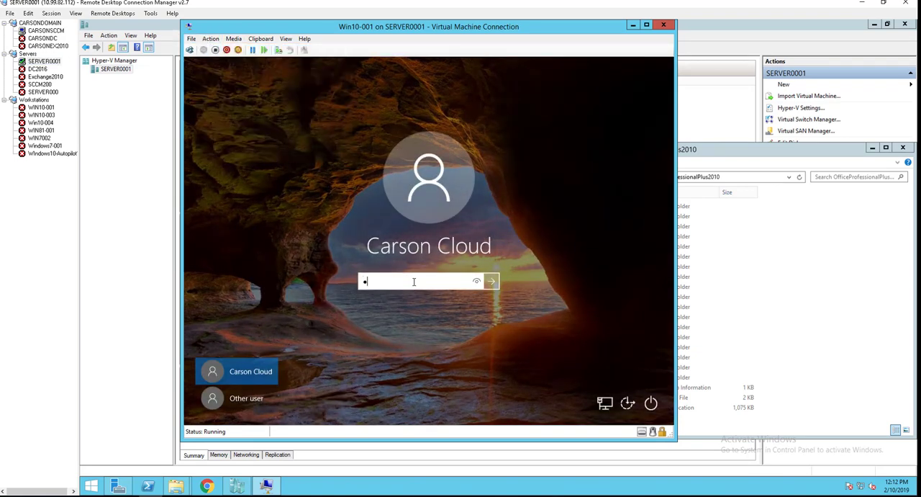
type("password")
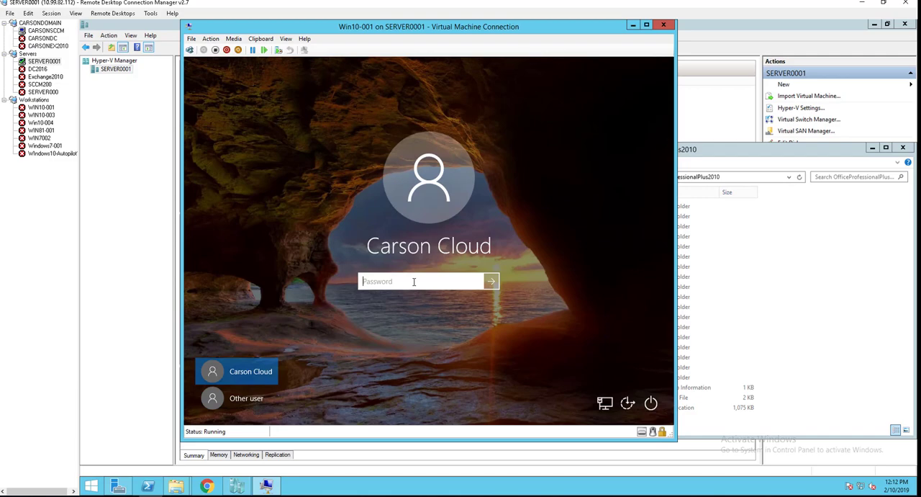
left_click(491, 281)
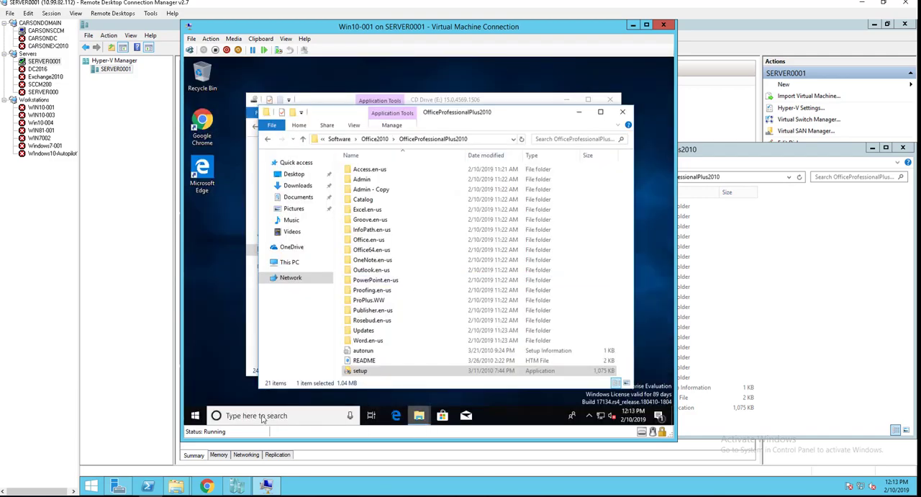
- Find Control Panel from Start search and open Programs and Features listing Office Professional Plus 2010
right_click(196, 414)
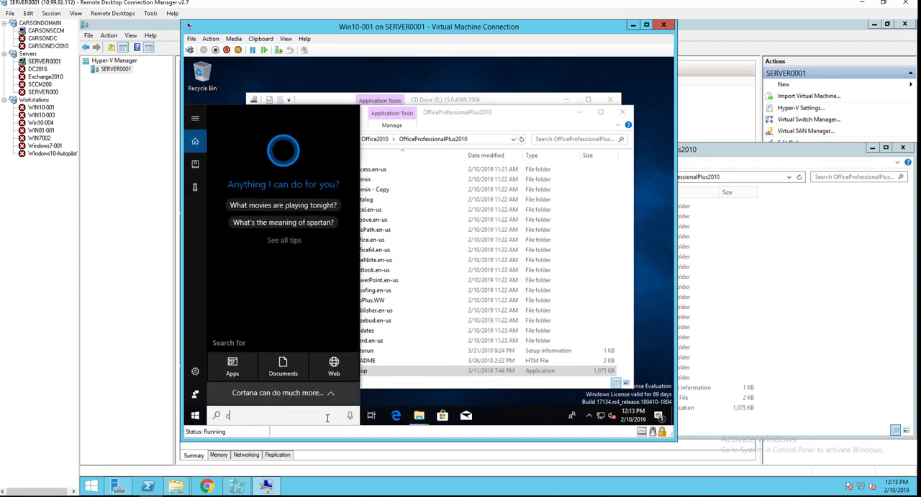
type("ontr")
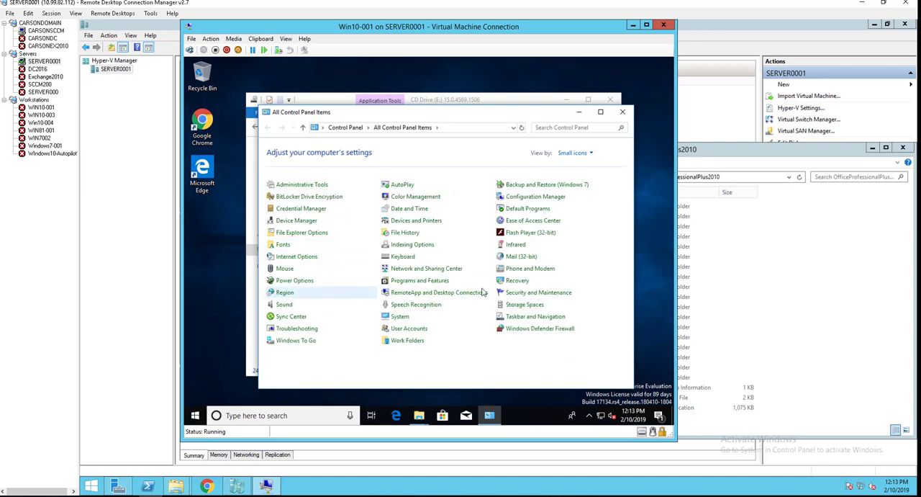
mouse_move(421, 279)
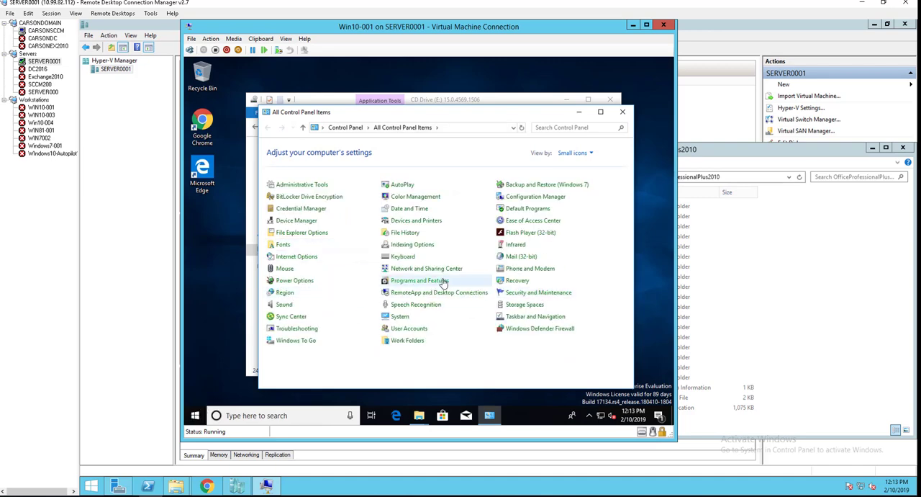
left_click(417, 279)
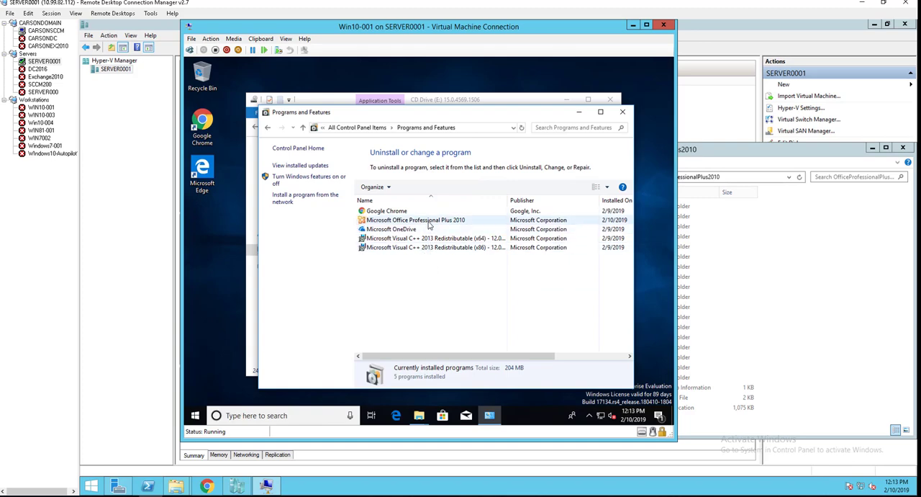
left_click(415, 219)
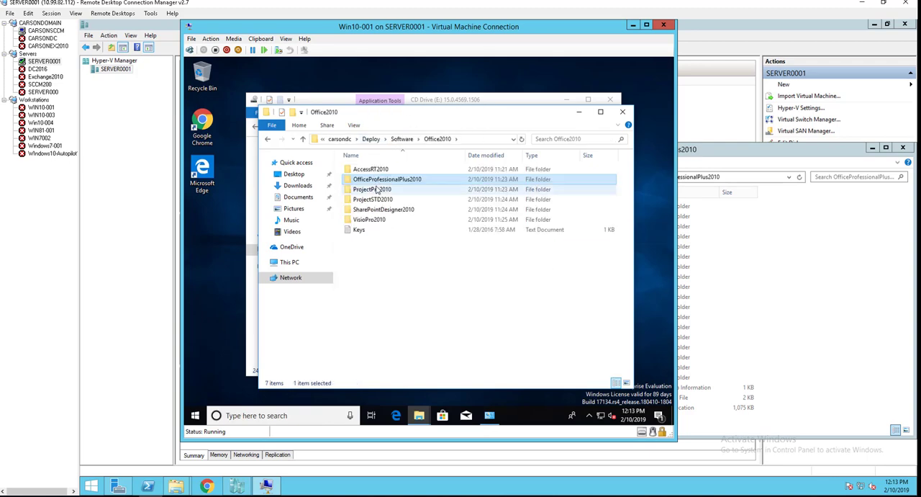
mouse_move(371, 199)
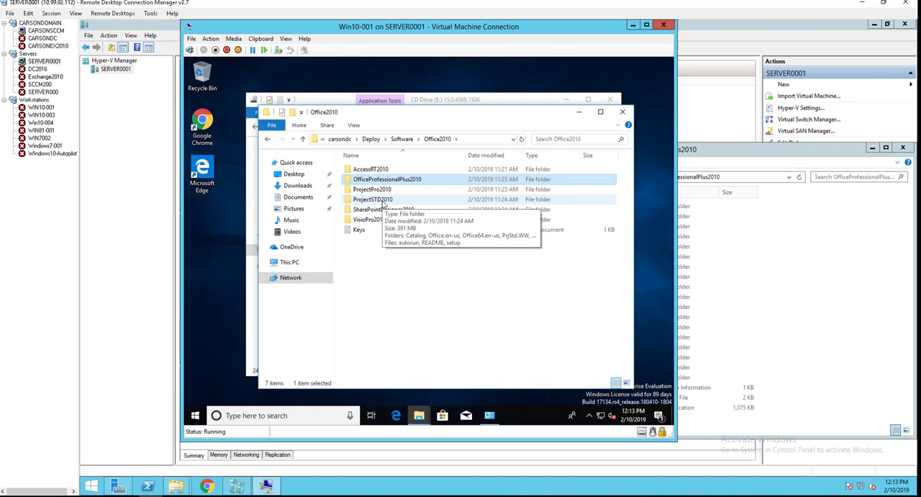
- Run setup from Office2010\ProjectSTD2010 and approve the User Account Control prompt
double_click(373, 199)
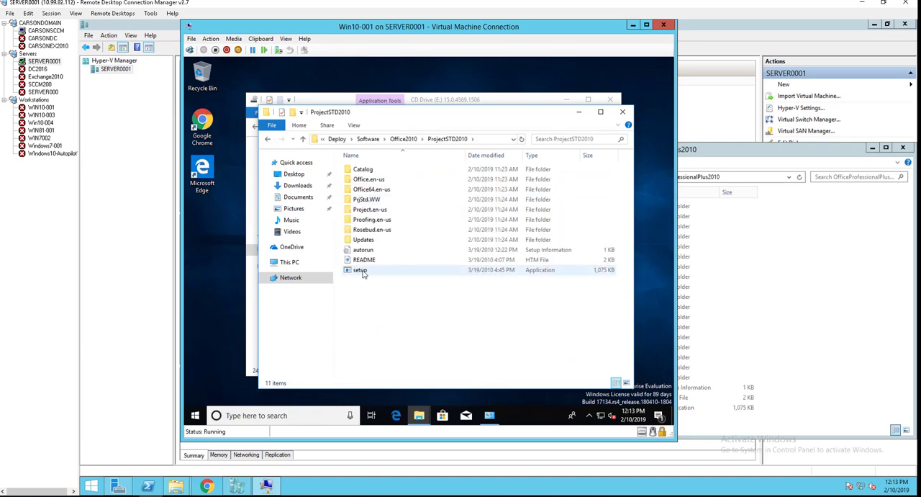
left_click(360, 270)
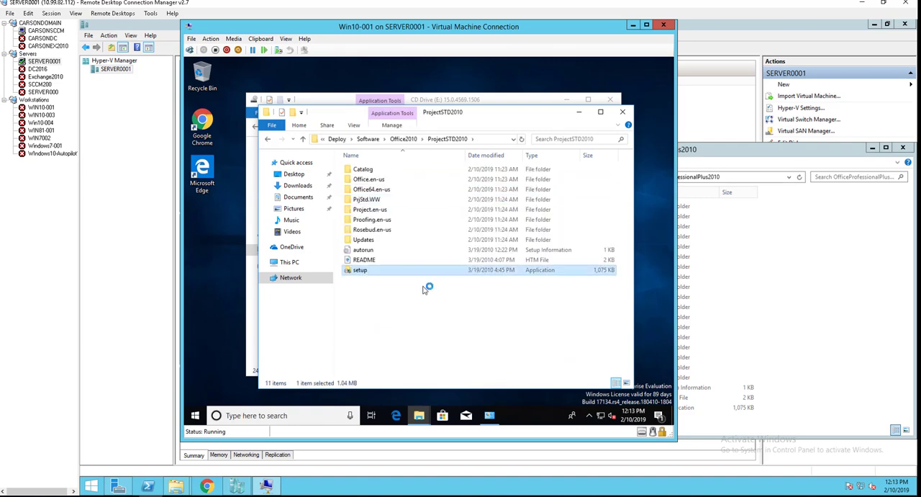
double_click(360, 269)
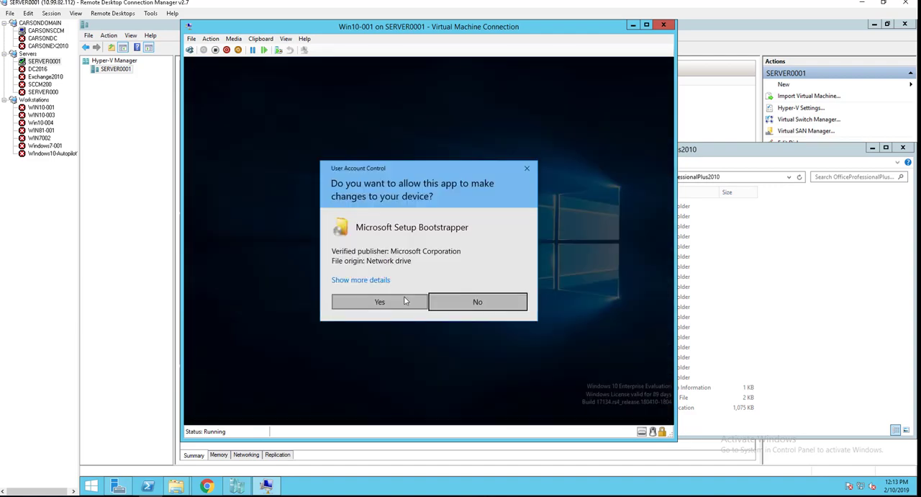
left_click(380, 303)
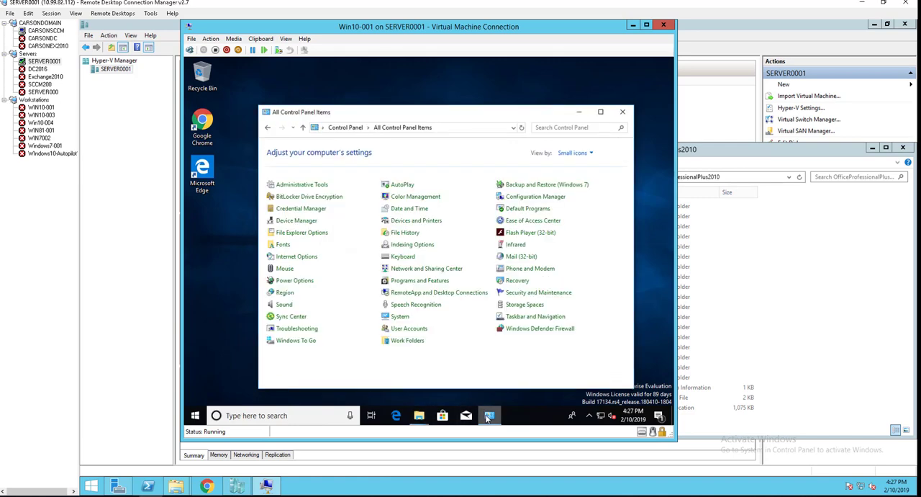
mouse_move(412, 280)
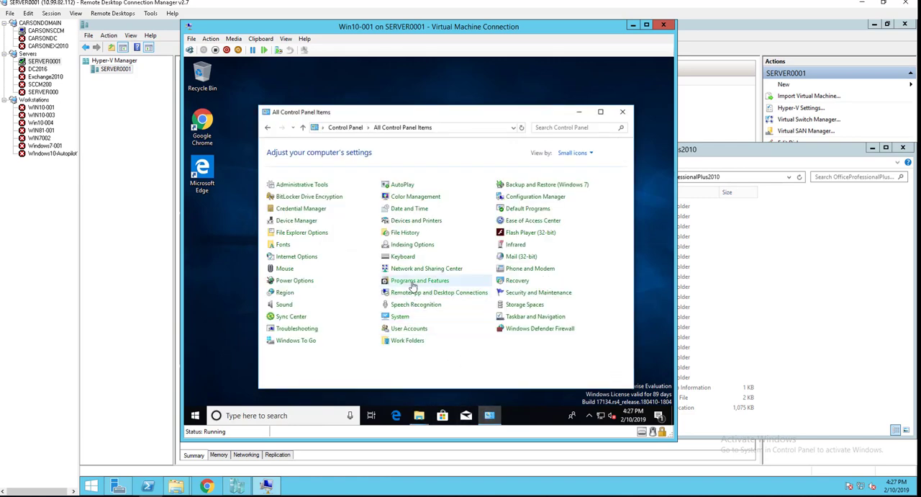
- Show Programs and Features listing Office Professional Plus 2010 and Project Standard 2010
left_click(421, 279)
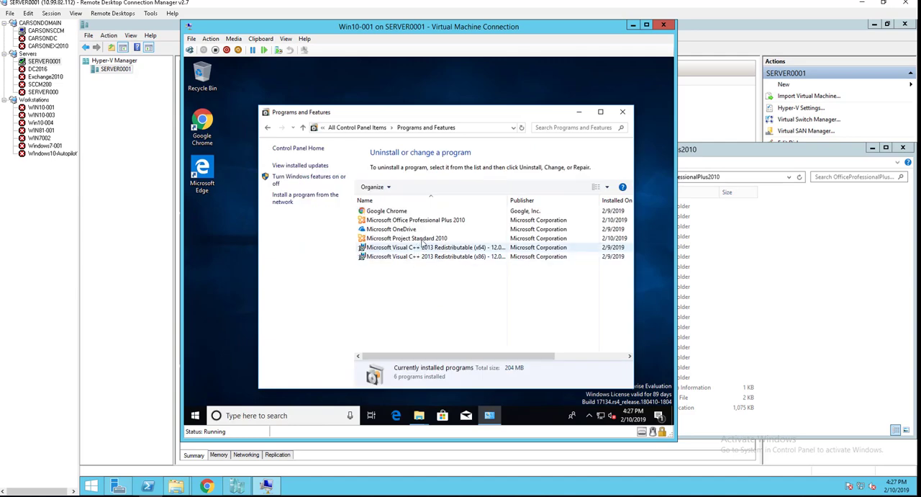
left_click(415, 219)
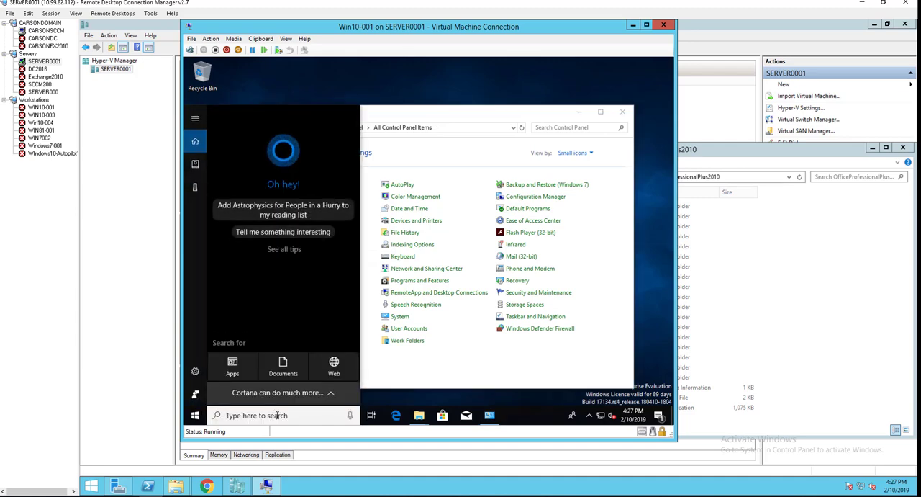
- Launch Software Center from Start search 'sof' and bring its window to the front
type("softw")
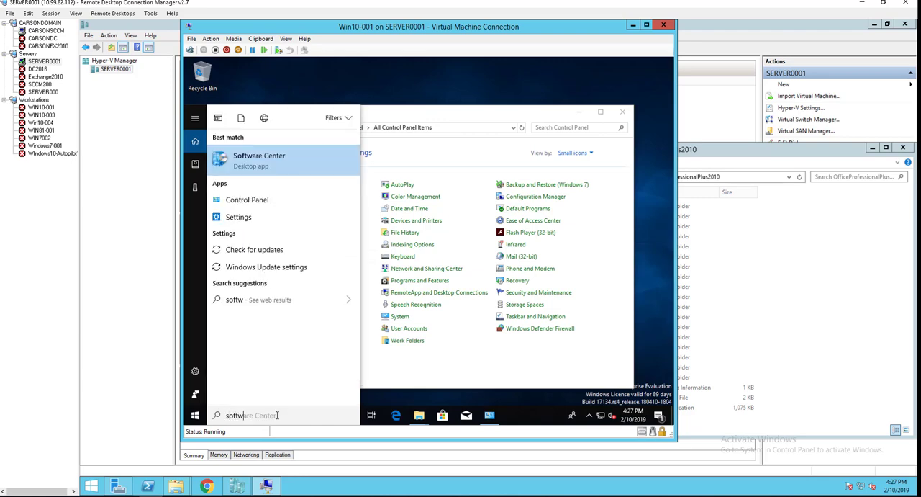
mouse_move(303, 161)
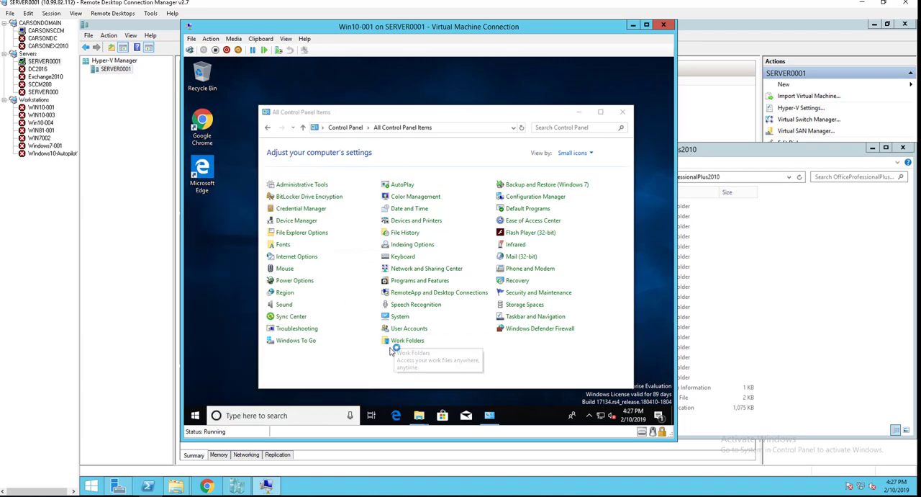
mouse_move(381, 403)
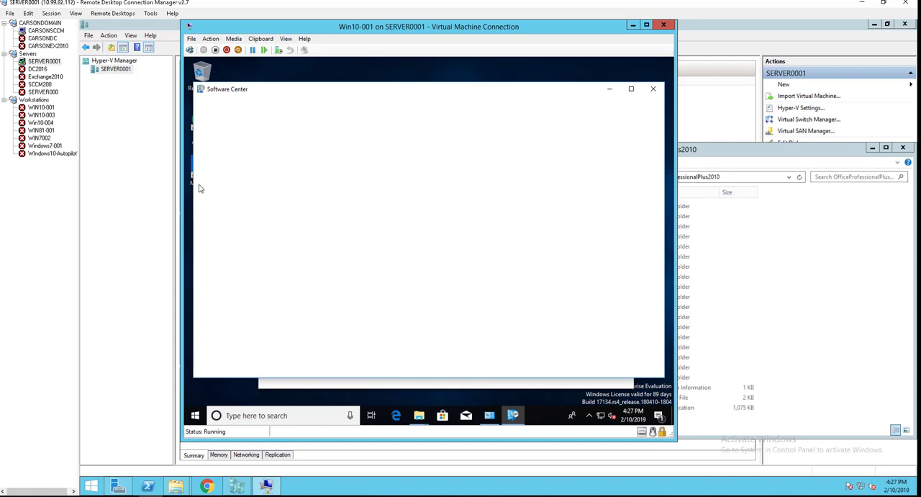
mouse_move(340, 317)
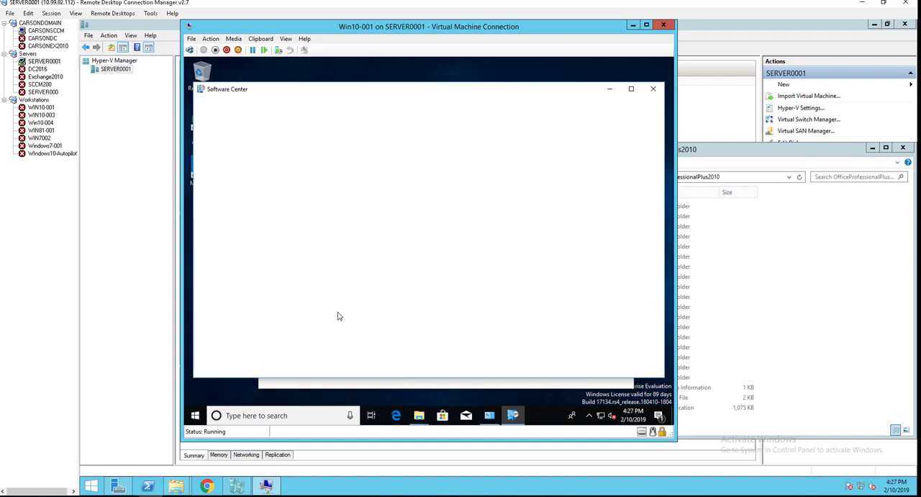
mouse_move(302, 234)
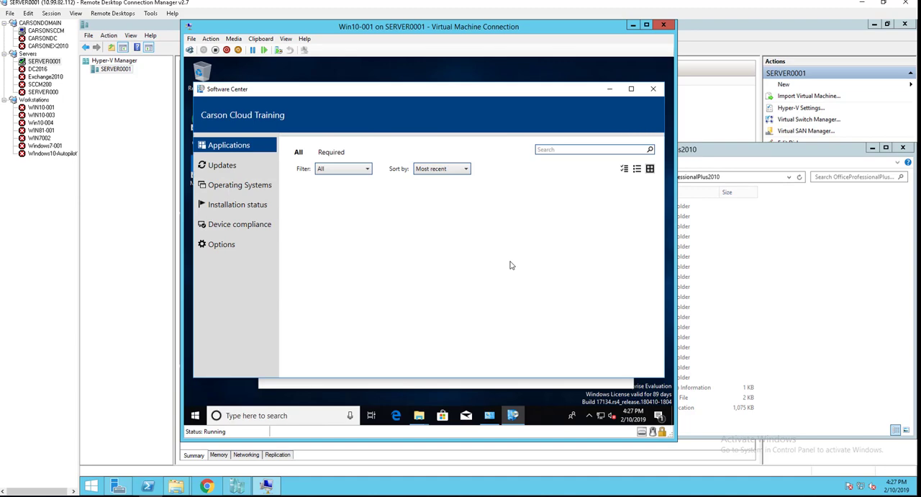
mouse_move(453, 256)
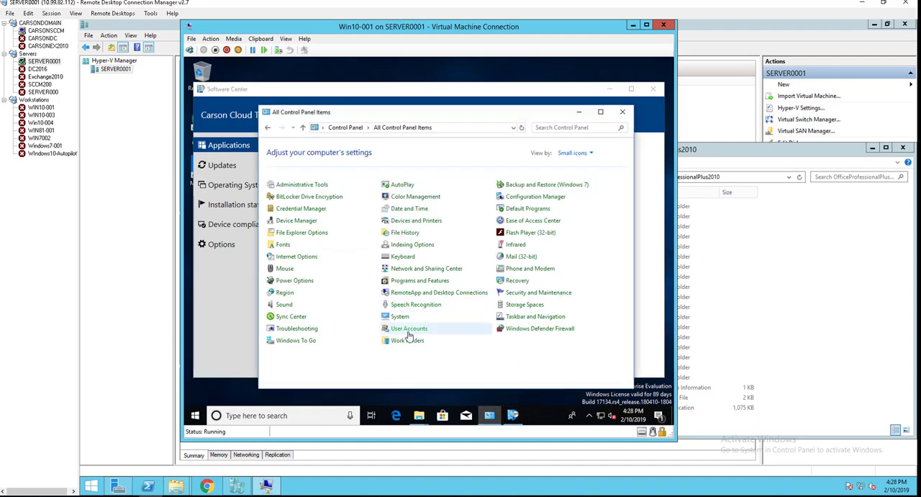
mouse_move(421, 279)
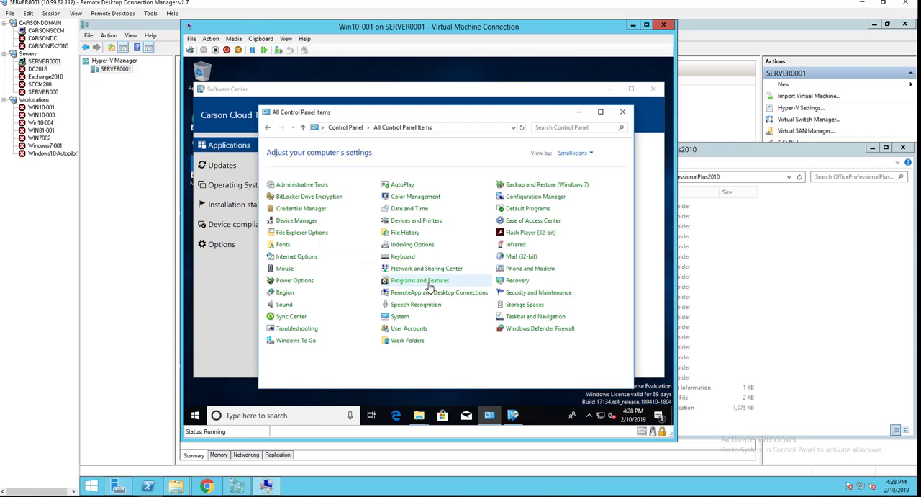
left_click(419, 280)
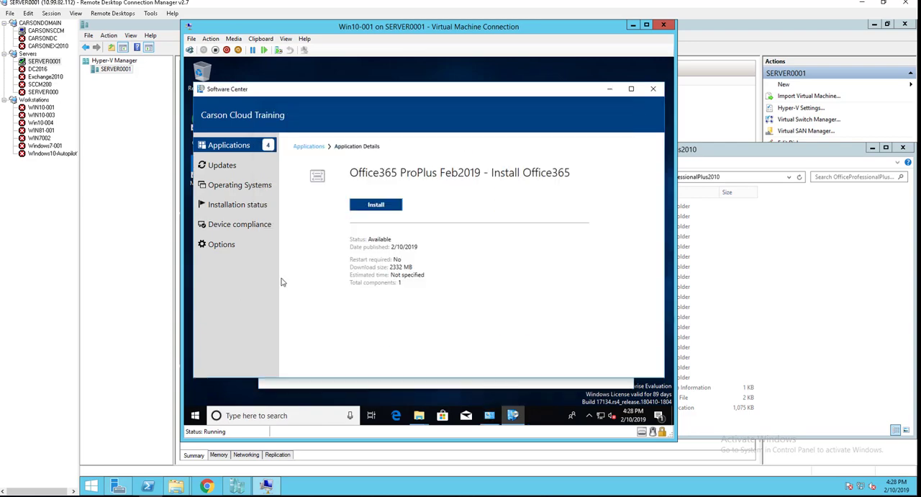
mouse_move(503, 257)
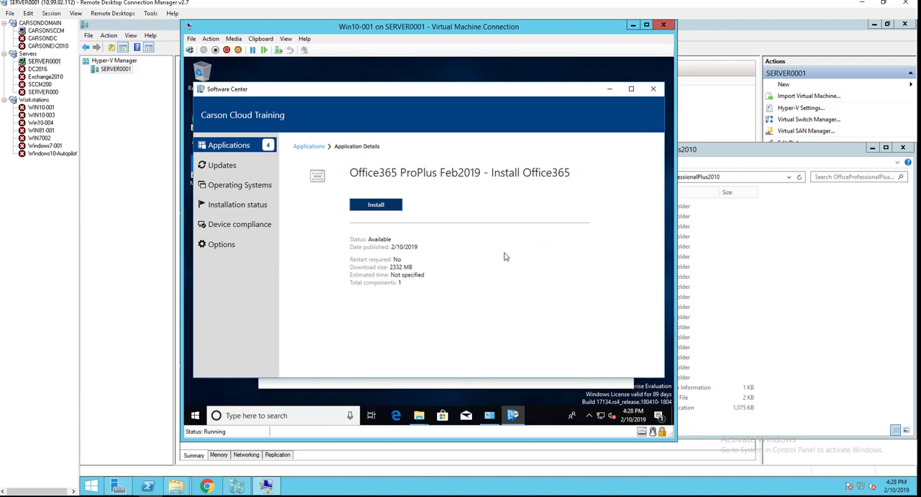
left_click(376, 204)
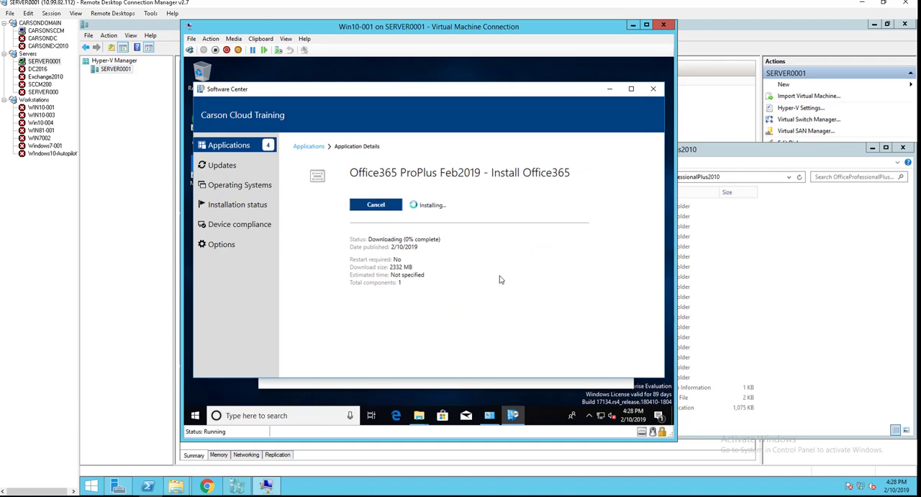
mouse_move(420, 259)
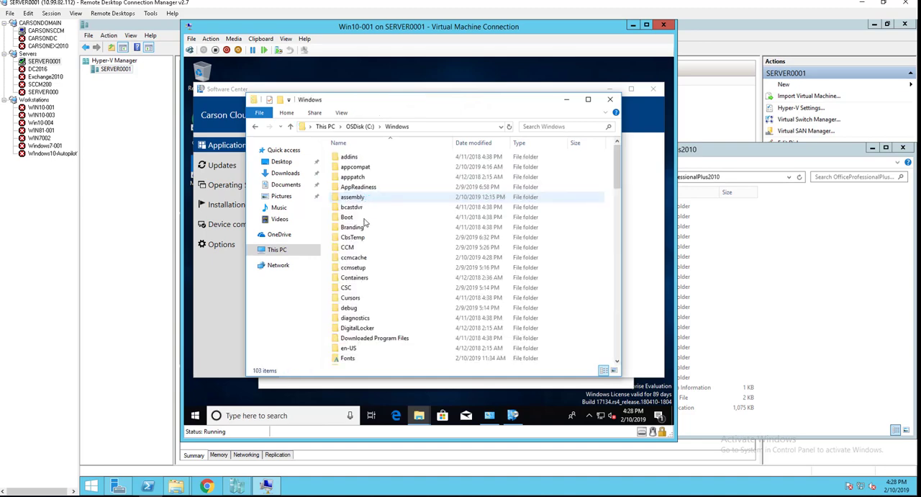
- Browse C:\Windows\ccmcache\2\Office, granting folder access, then return to ccmcache
double_click(355, 256)
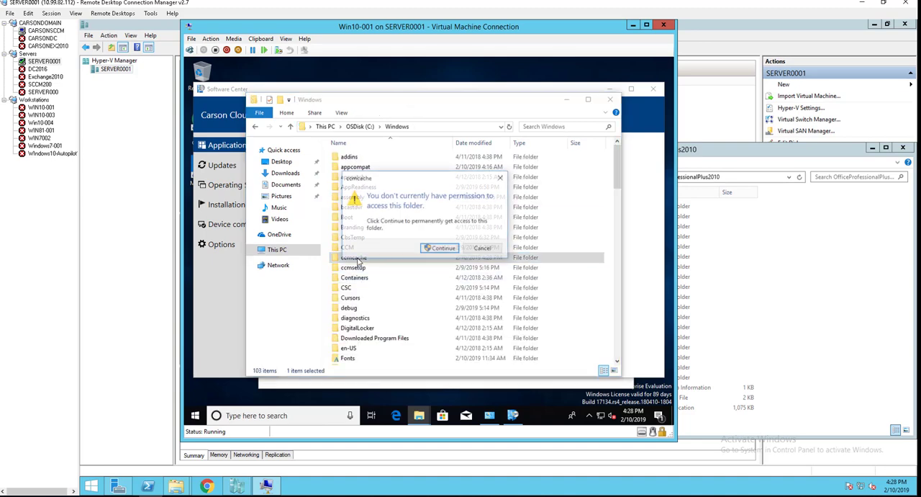
left_click(440, 248)
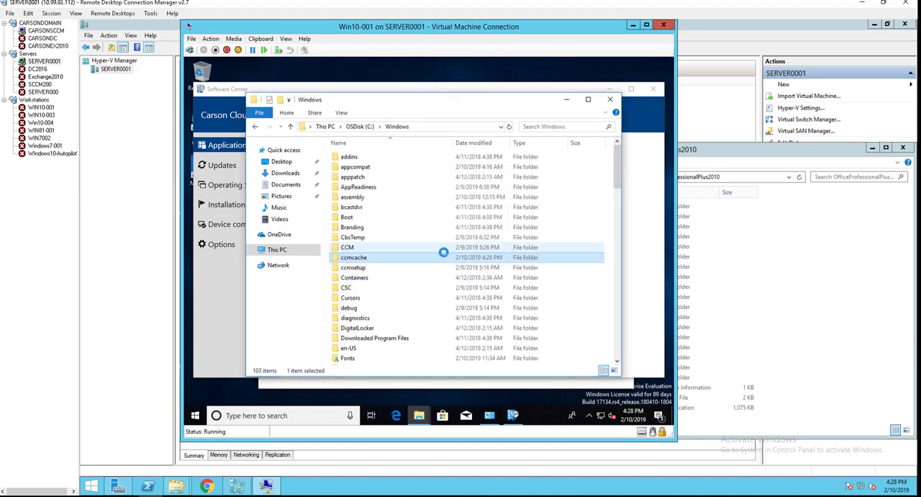
double_click(354, 257)
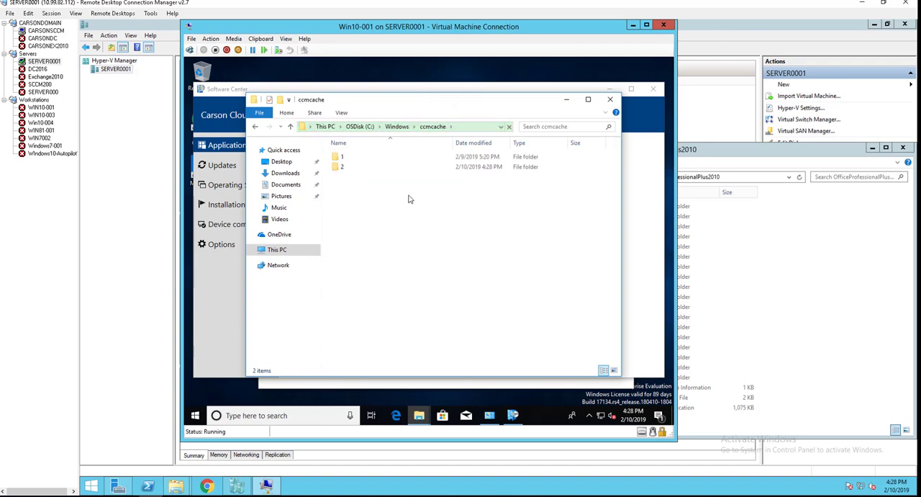
double_click(342, 167)
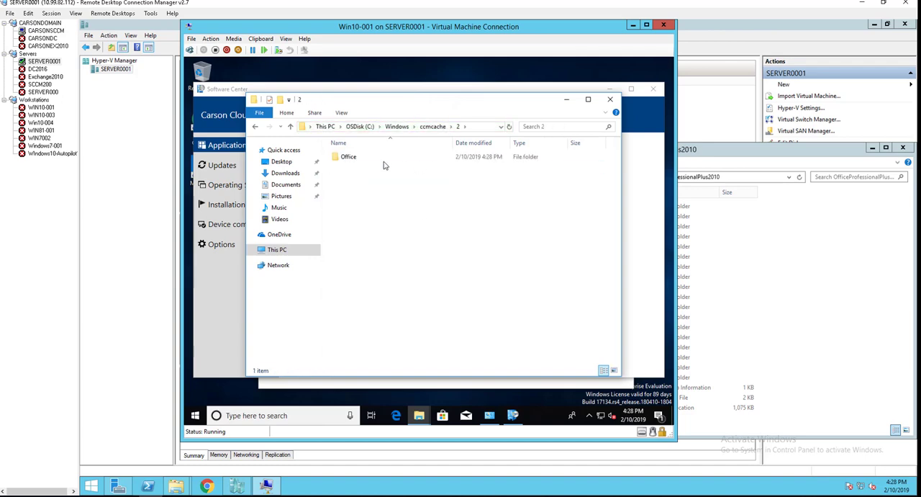
double_click(349, 155)
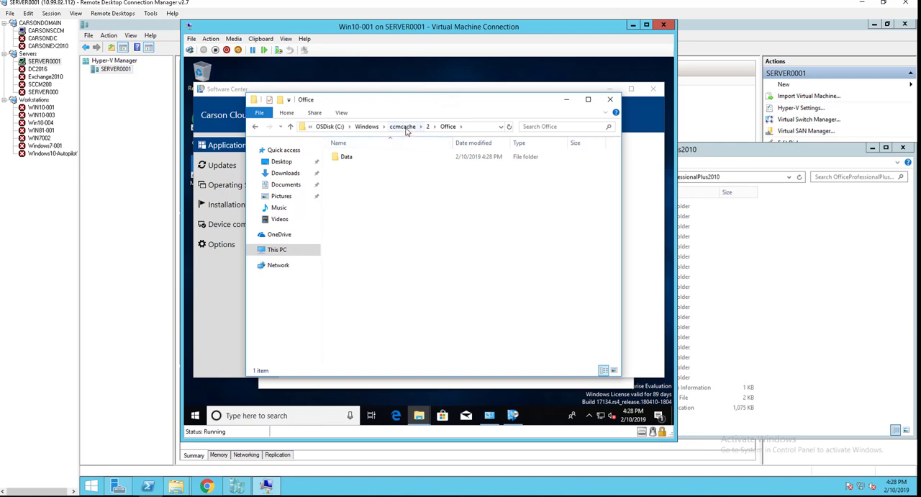
left_click(403, 127)
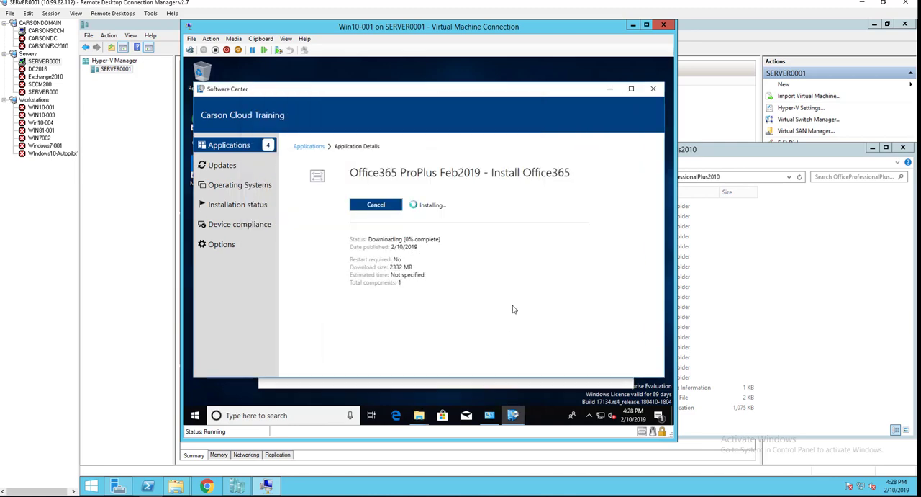
mouse_move(519, 354)
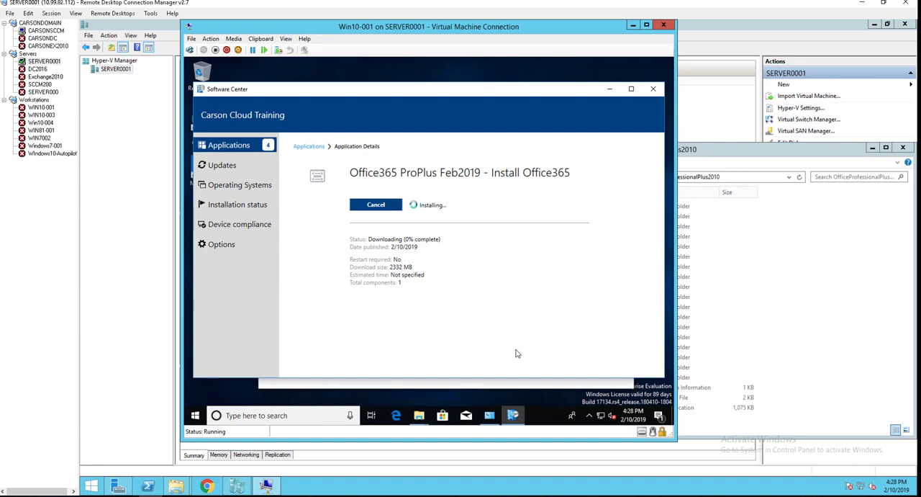
mouse_move(515, 322)
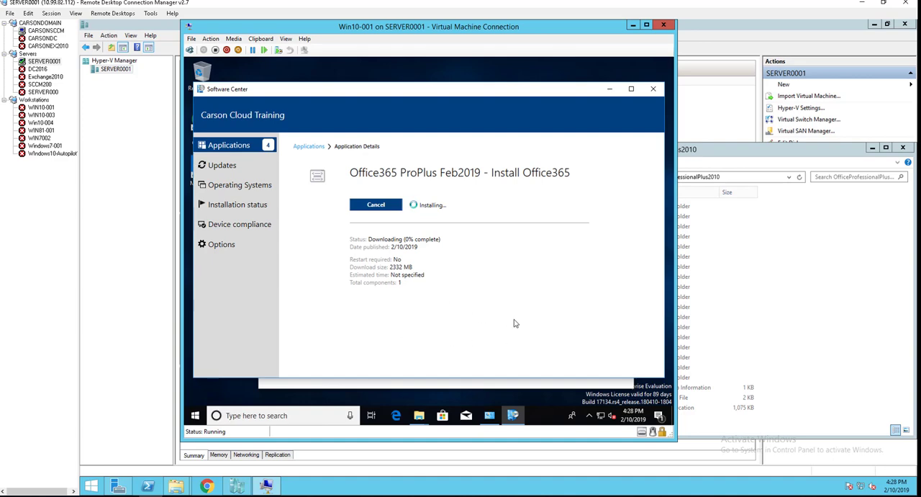
mouse_move(536, 324)
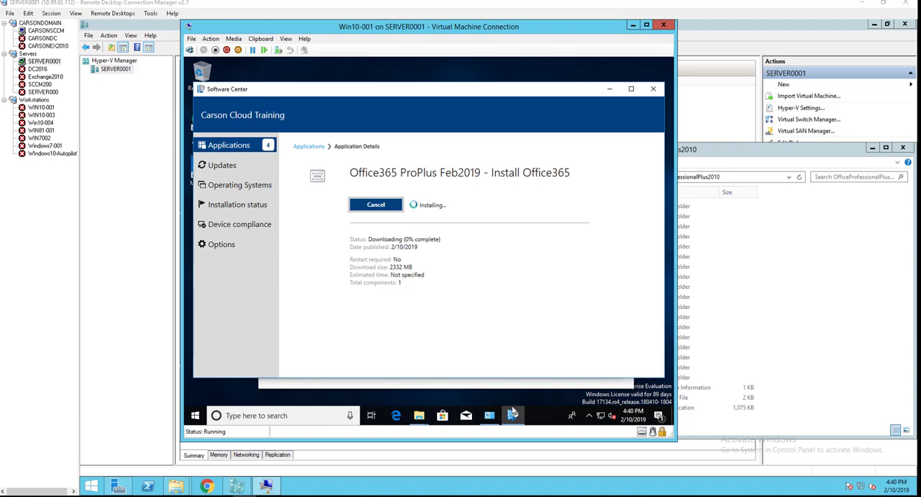
mouse_move(459, 370)
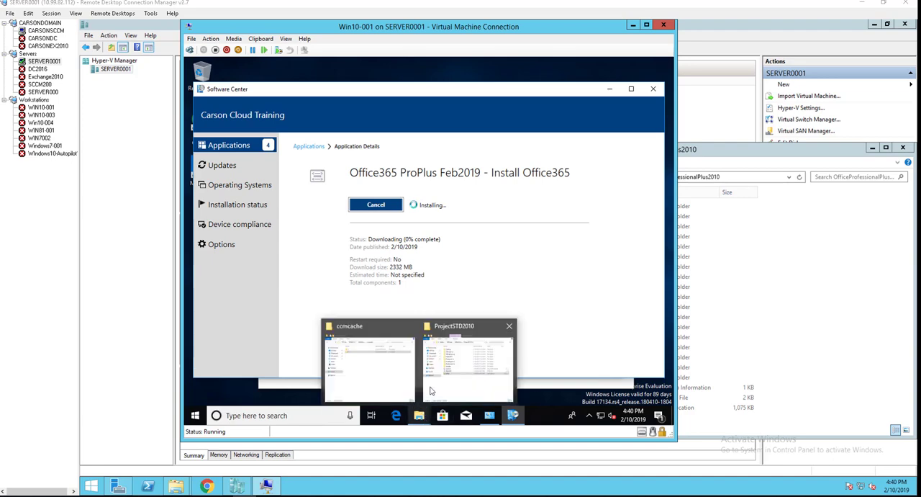
- Revisit ccmcache\2\Office, then ccmcache\1 holding the Chrome and browser-support installers
left_click(368, 360)
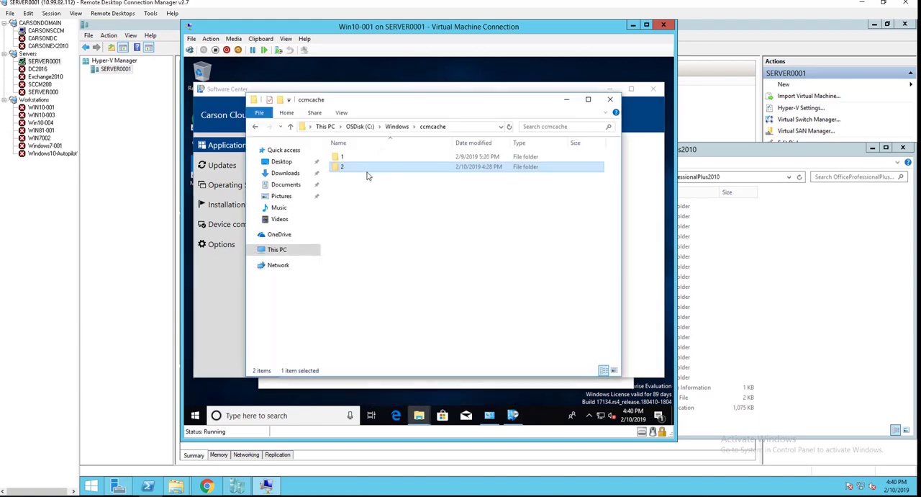
double_click(343, 167)
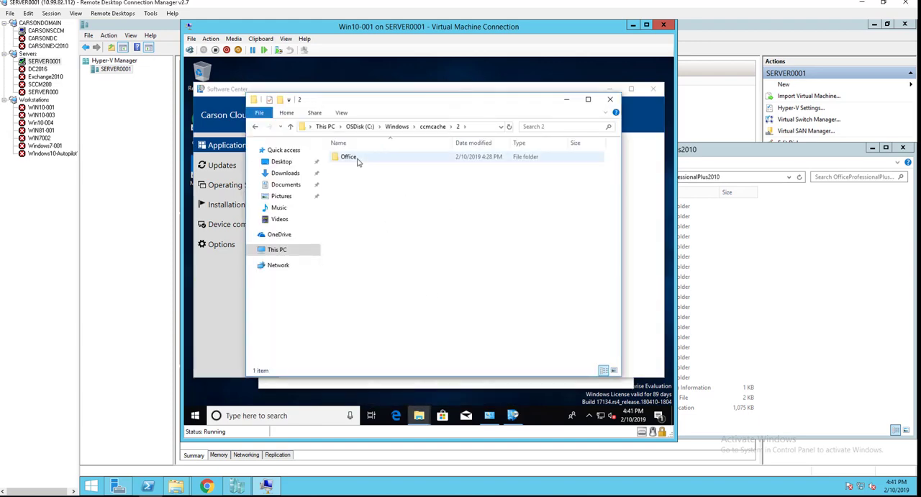
double_click(349, 155)
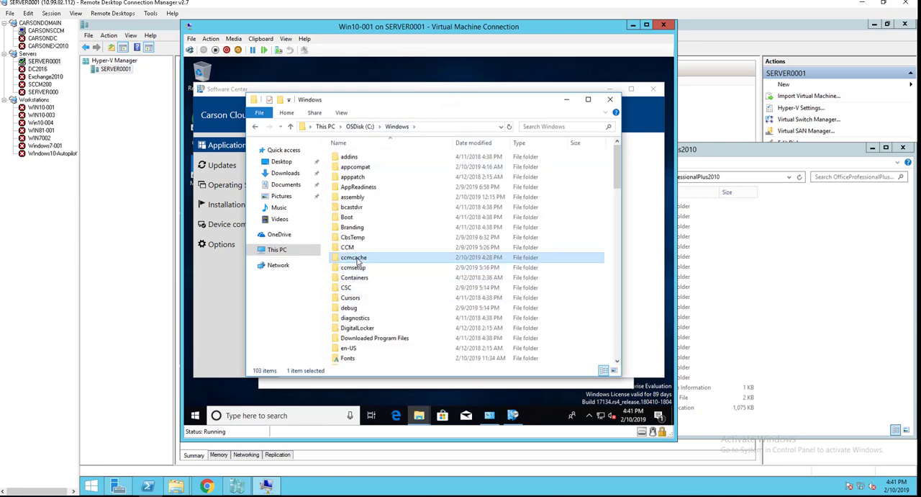
double_click(354, 257)
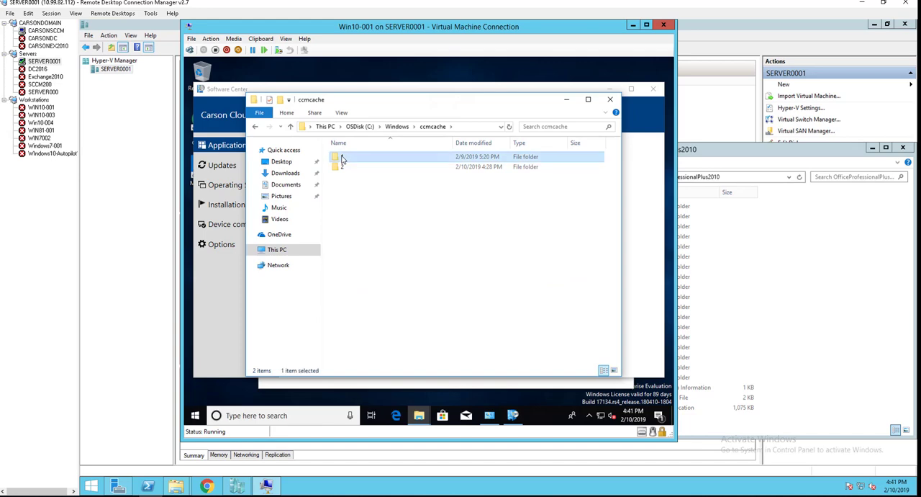
double_click(342, 156)
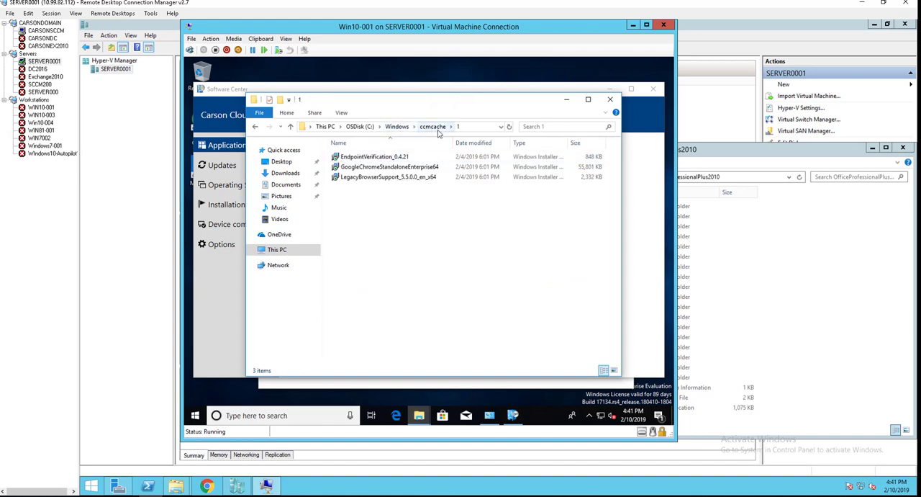
left_click(432, 126)
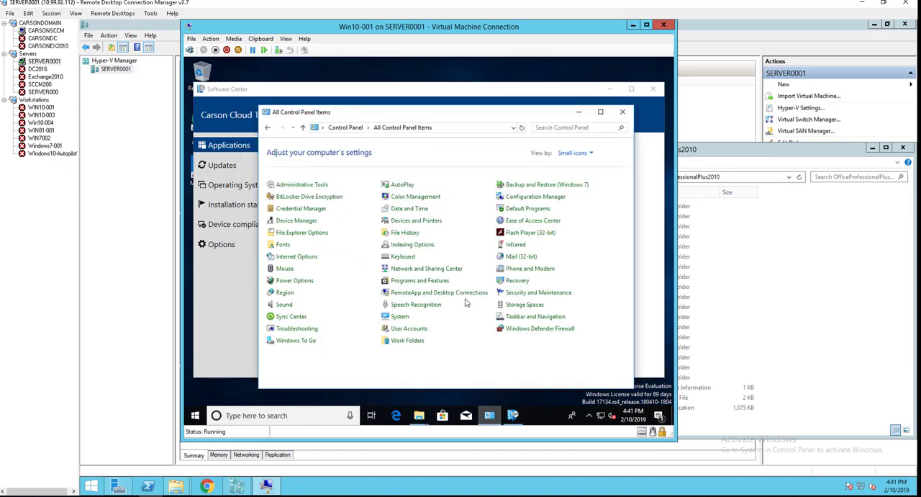
mouse_move(420, 279)
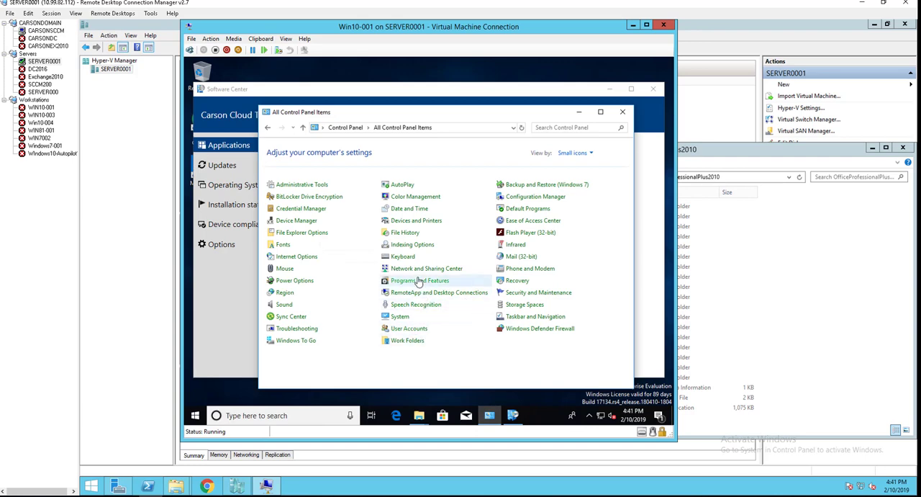
- Show Programs and Features still listing Office and Project 2010, then return to Control Panel
left_click(421, 280)
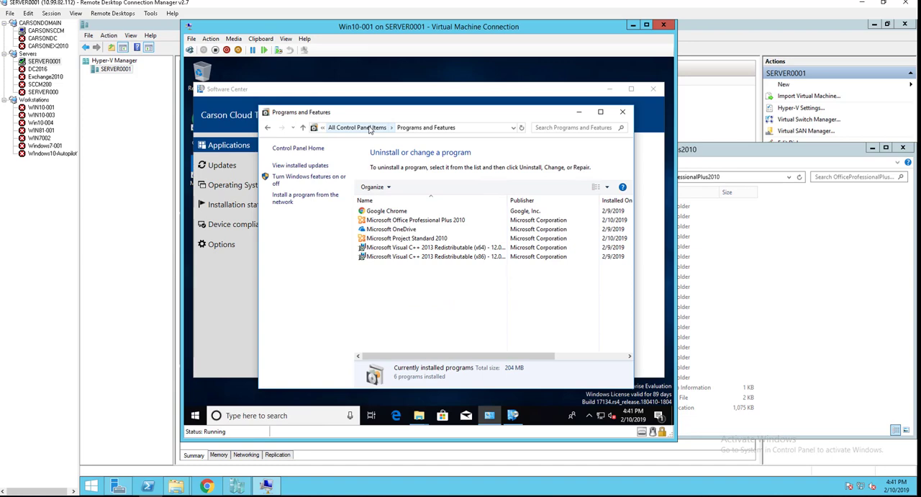
left_click(346, 127)
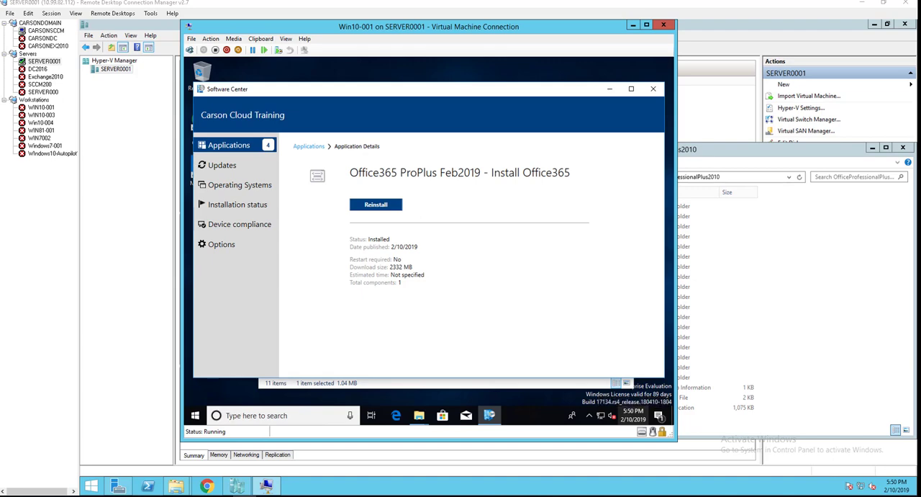
mouse_move(481, 343)
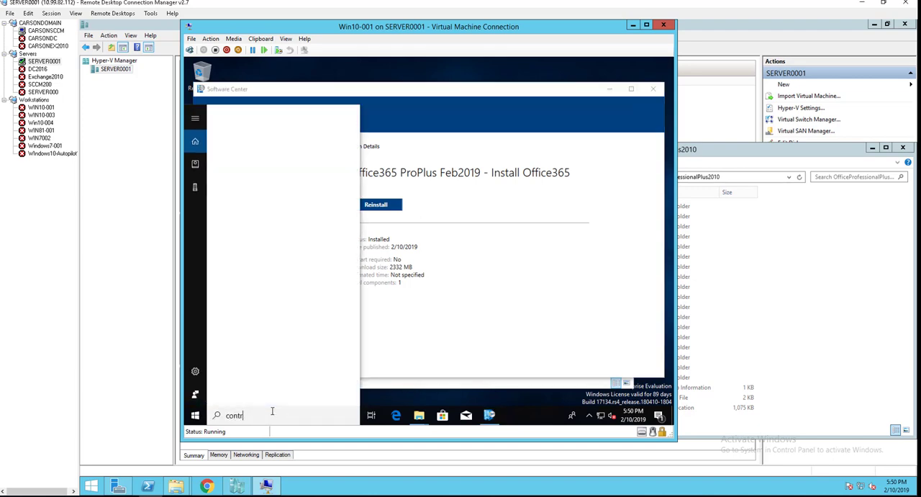
- Launch Control Panel from Start search 'contr' after Office 365 ProPlus shows Installed
type("contr")
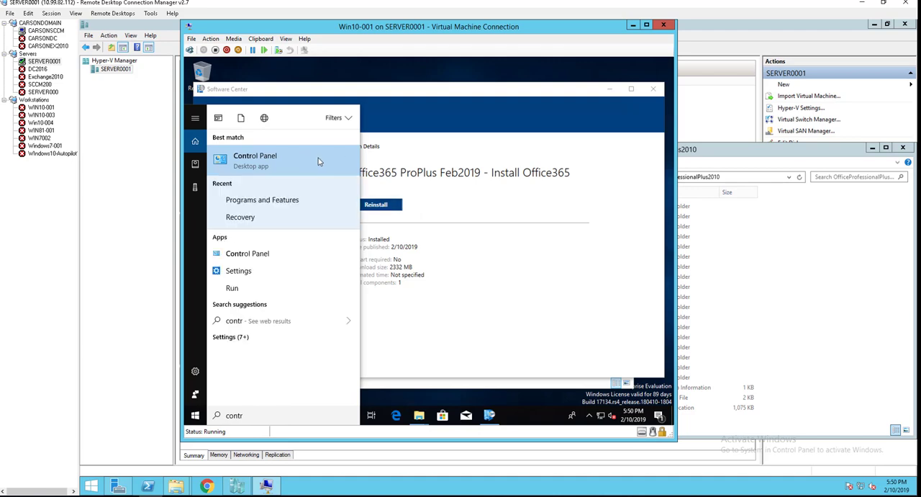
left_click(255, 158)
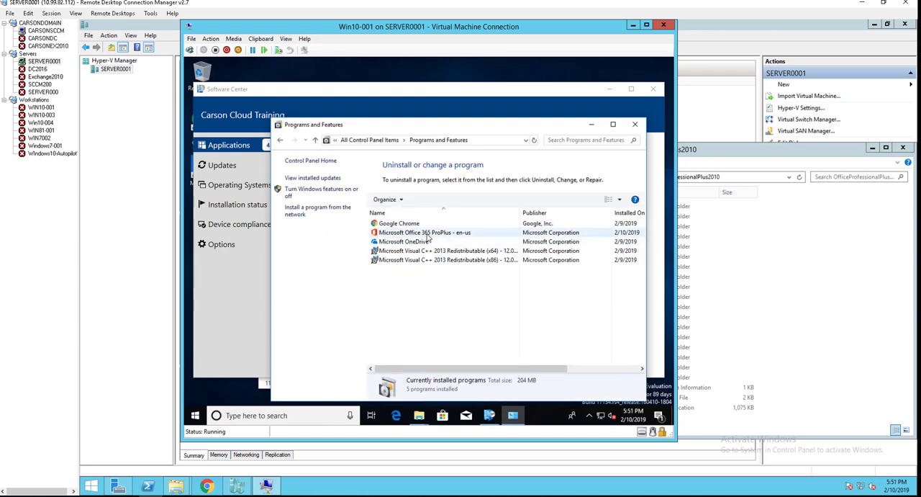
- Select Microsoft Office 365 ProPlus - en-us, then Google Chrome, to compare their details
left_click(425, 232)
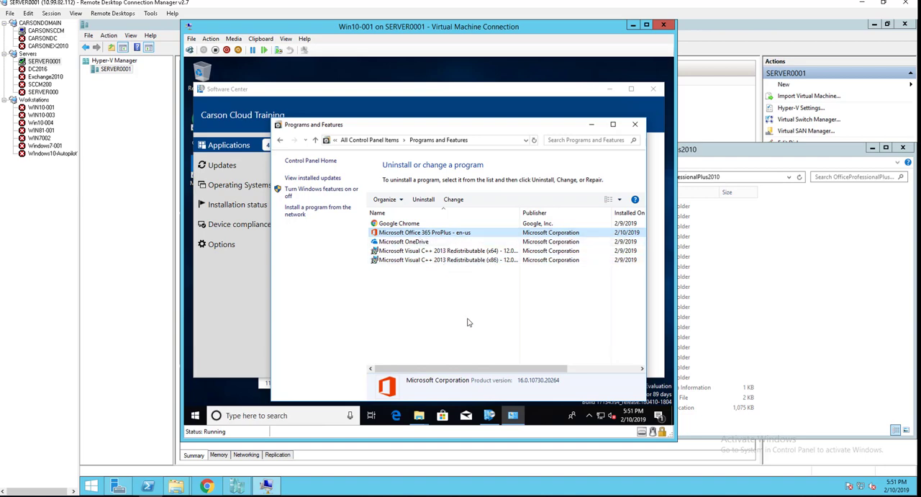
mouse_move(427, 400)
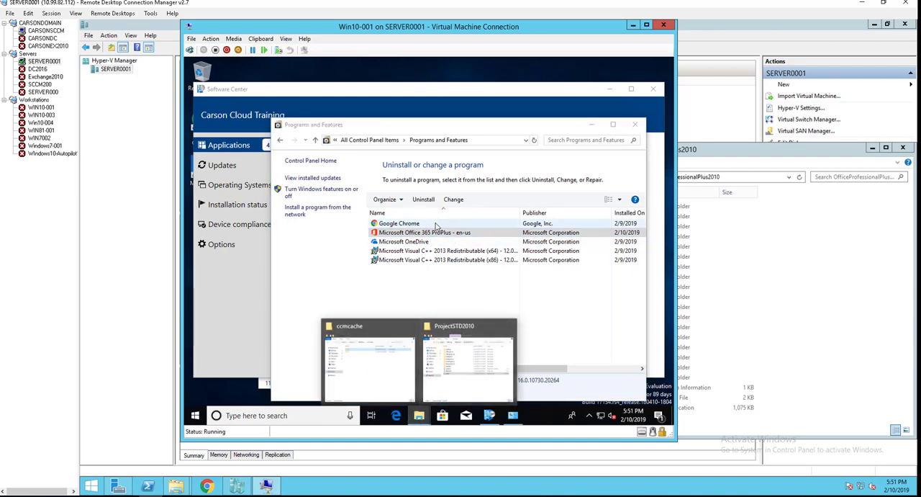
left_click(398, 222)
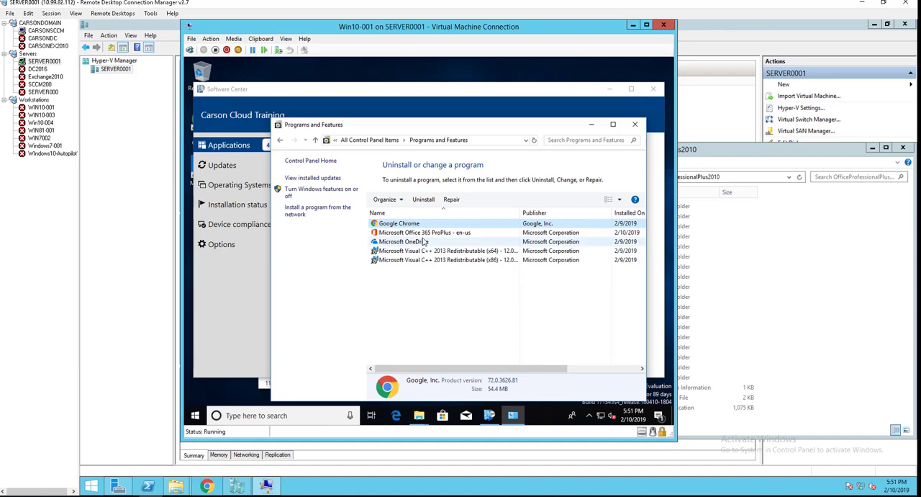
mouse_move(416, 242)
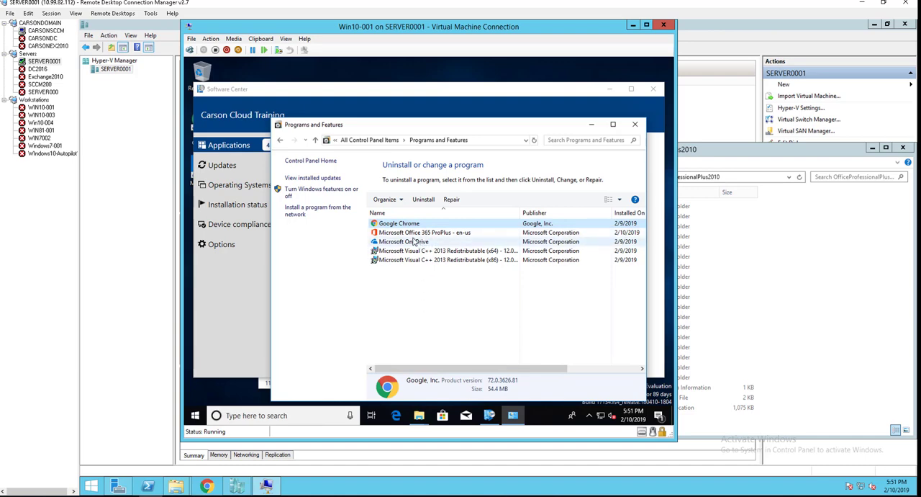